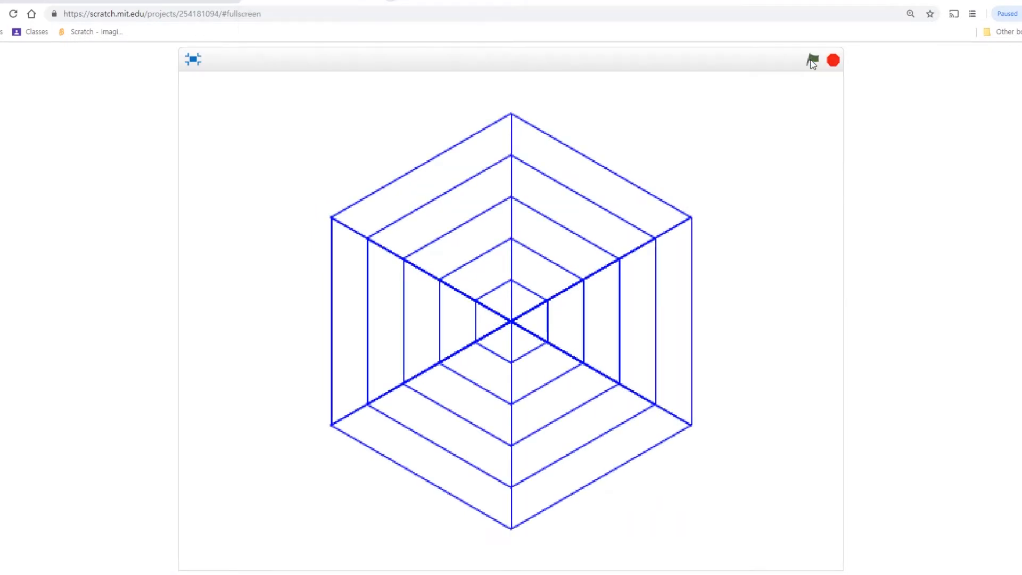
- Replay the finished hexagonal spider web drawing, then move to a fresh blank project
click(833, 60)
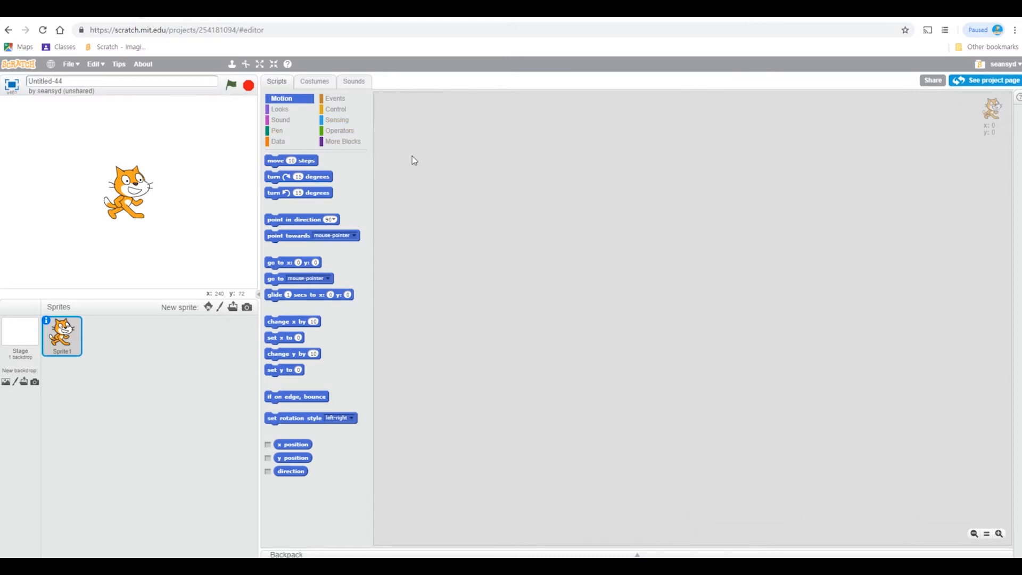
- Make a custom block named 'jack' from More Blocks
click(343, 142)
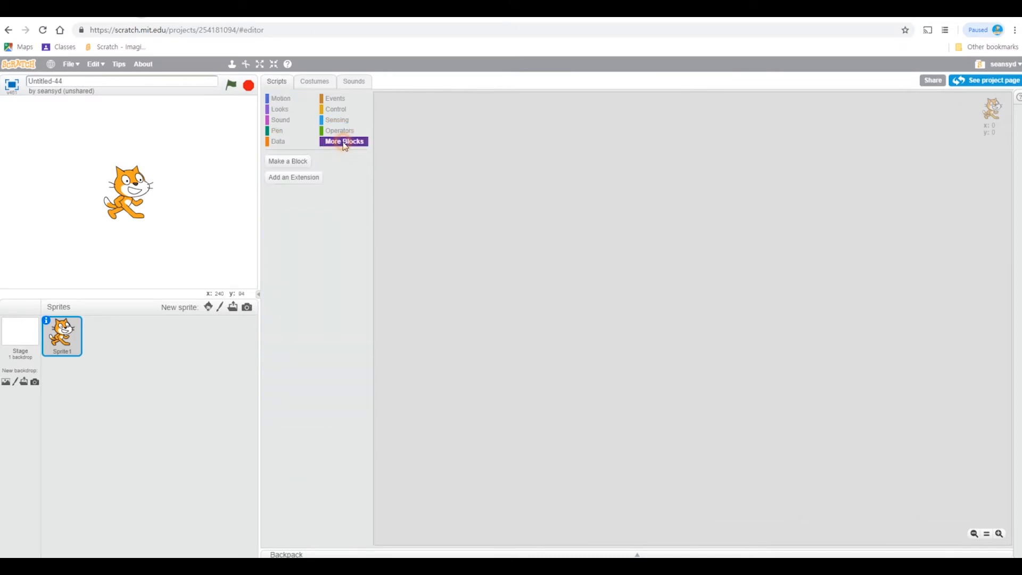
click(287, 161)
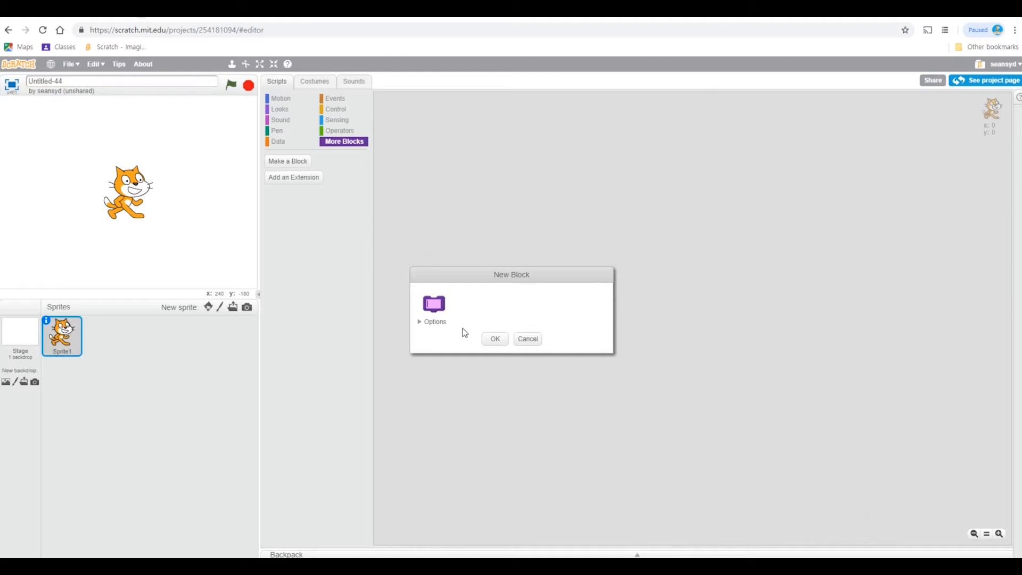
text(jack)
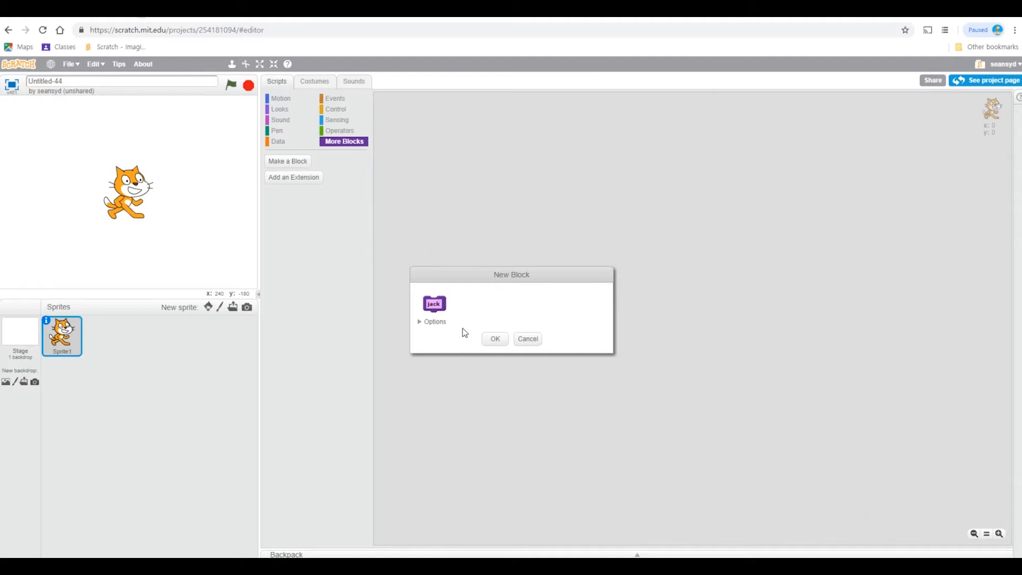
click(494, 339)
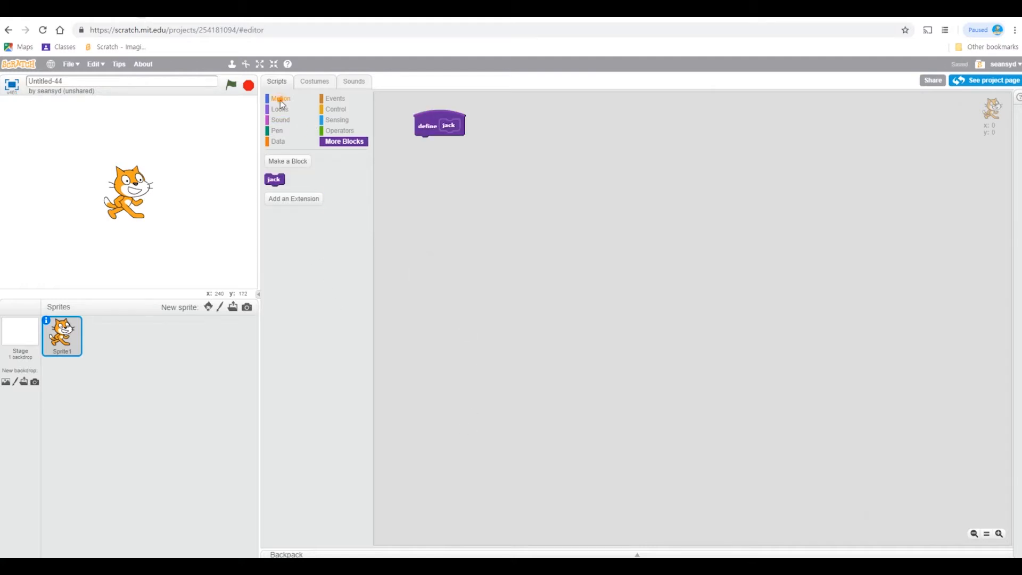
- Give define jack move 10 steps and a glide to random x (-200–200), y (-150–150)
click(280, 98)
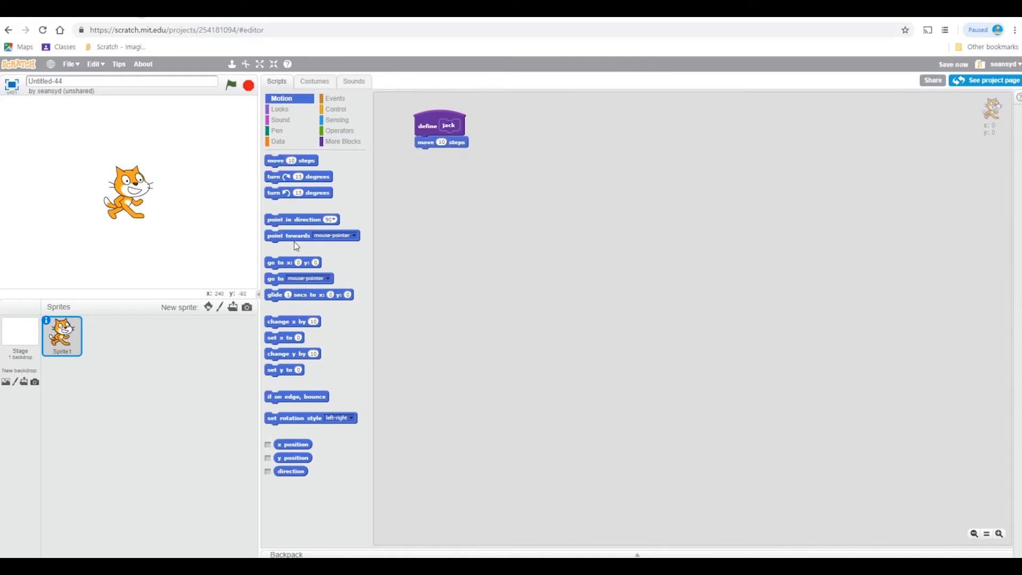
drag(308, 293, 432, 172)
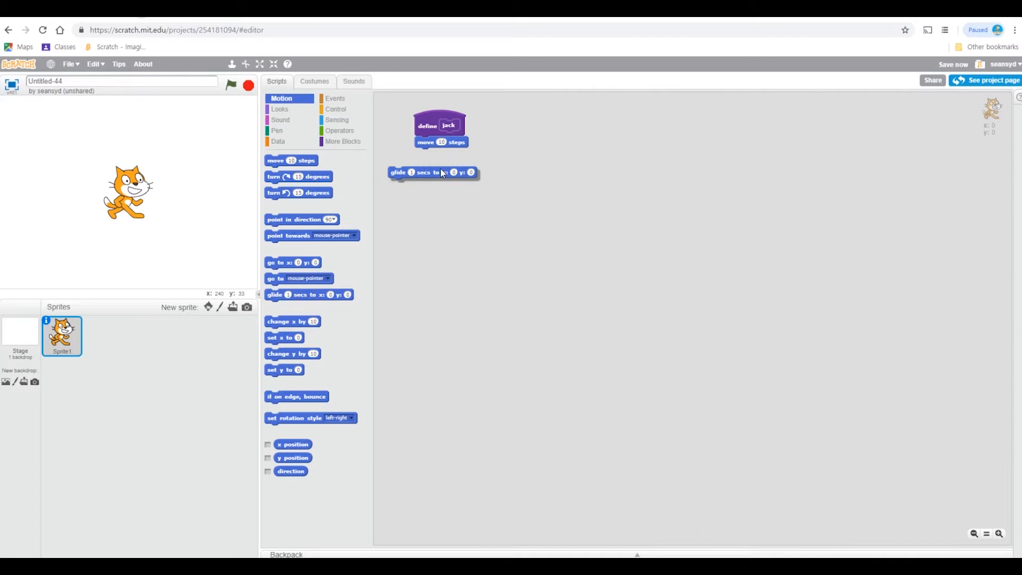
drag(432, 172, 458, 154)
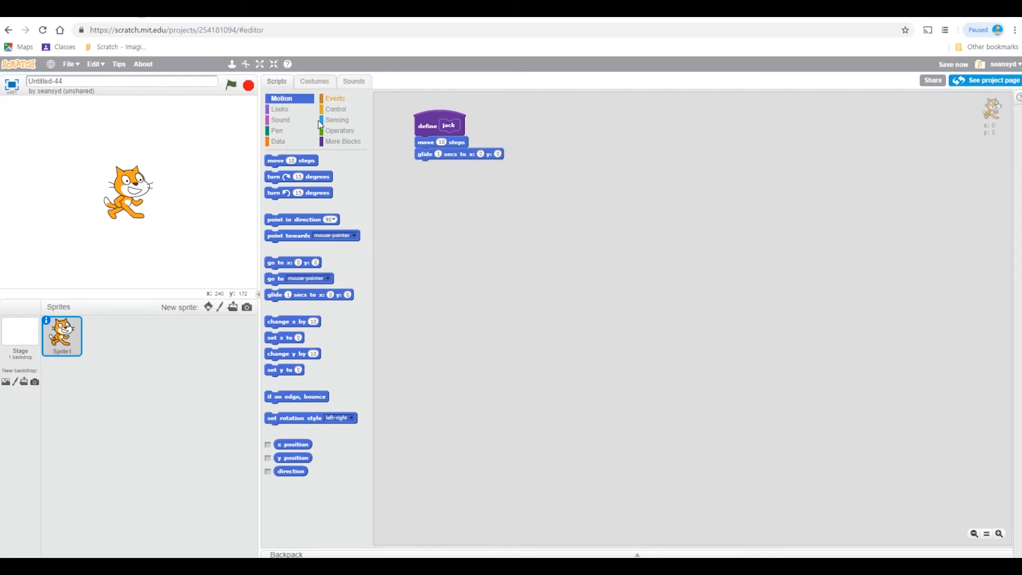
click(340, 131)
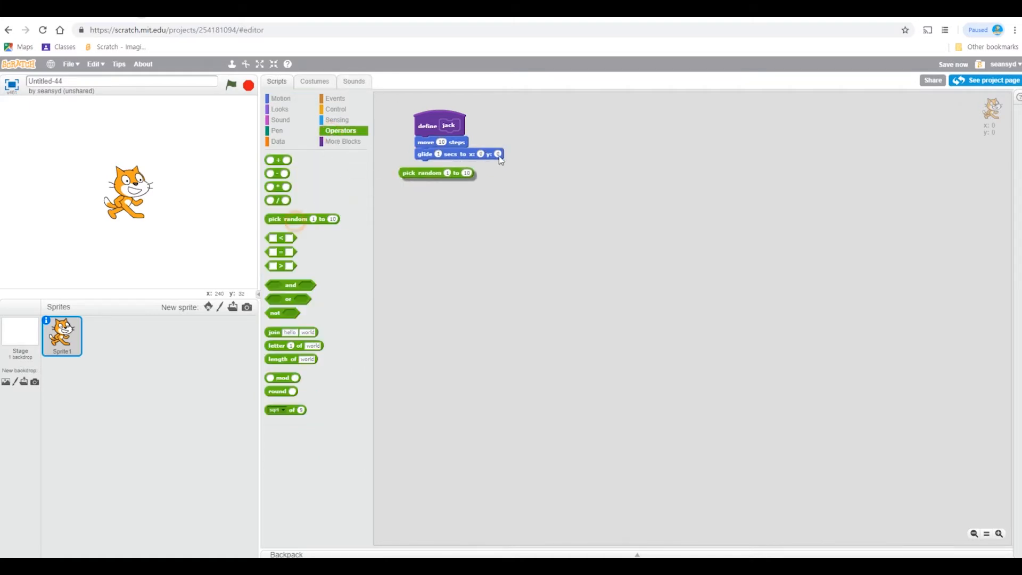
drag(437, 173, 492, 154)
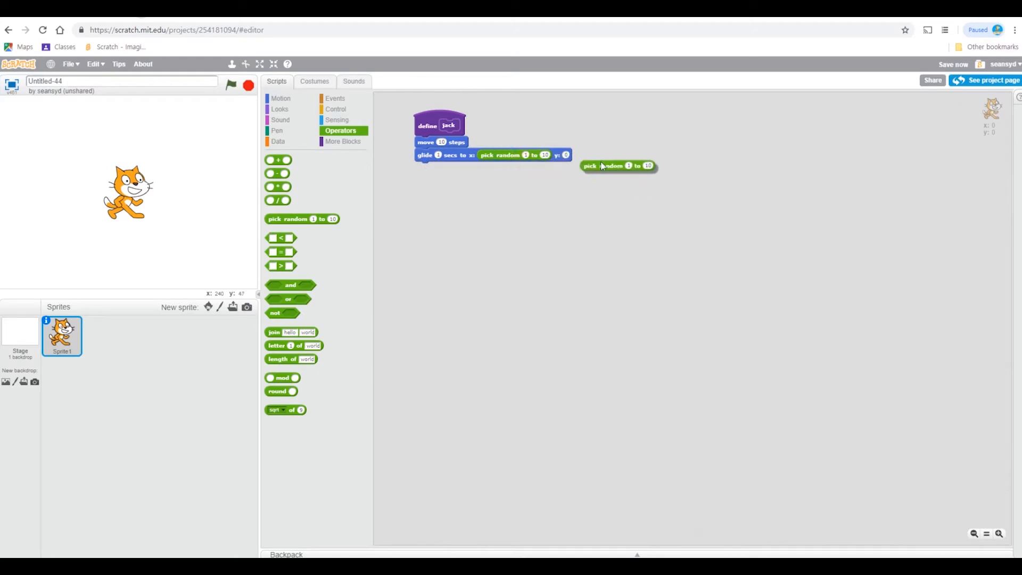
drag(618, 165, 598, 154)
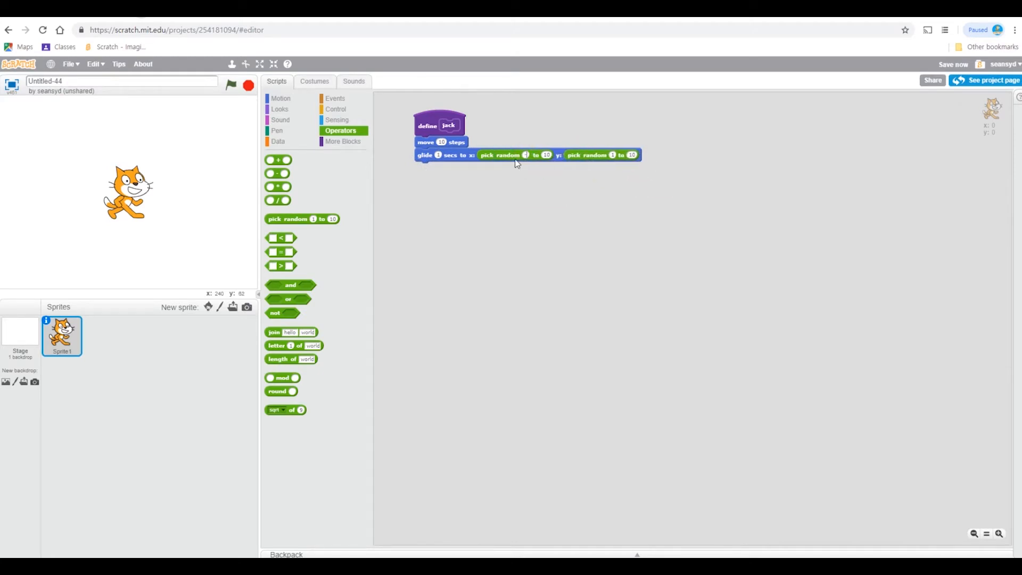
text(-200)
text(.2)
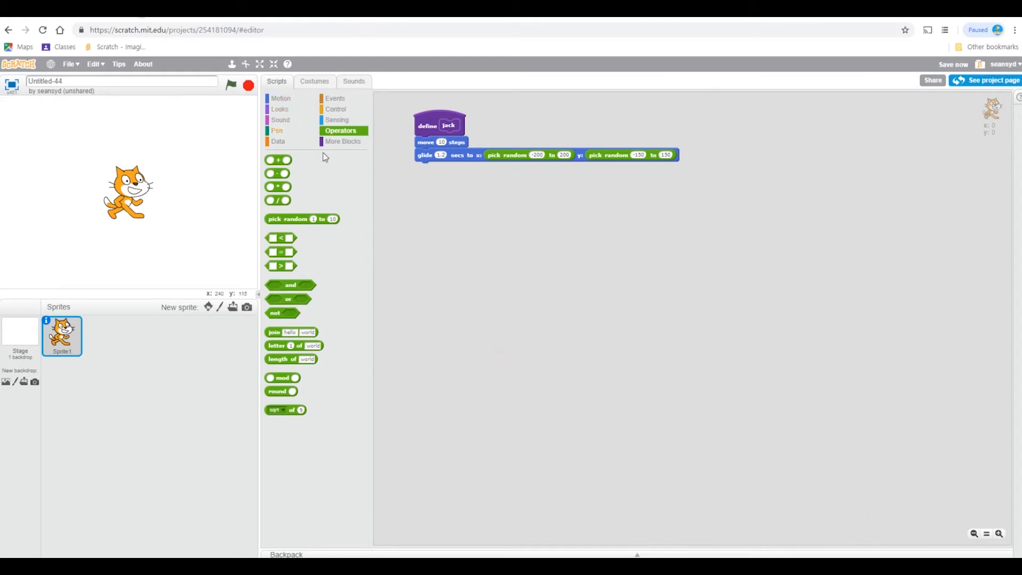
click(337, 109)
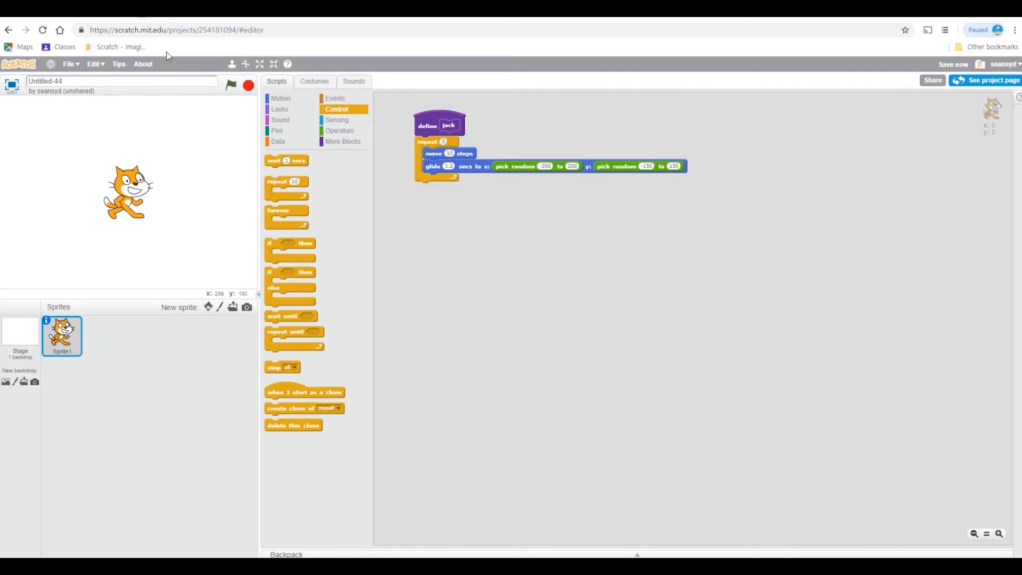
- Build a when-green-flag-clicked script with a repeat 10 loop calling jack
click(335, 99)
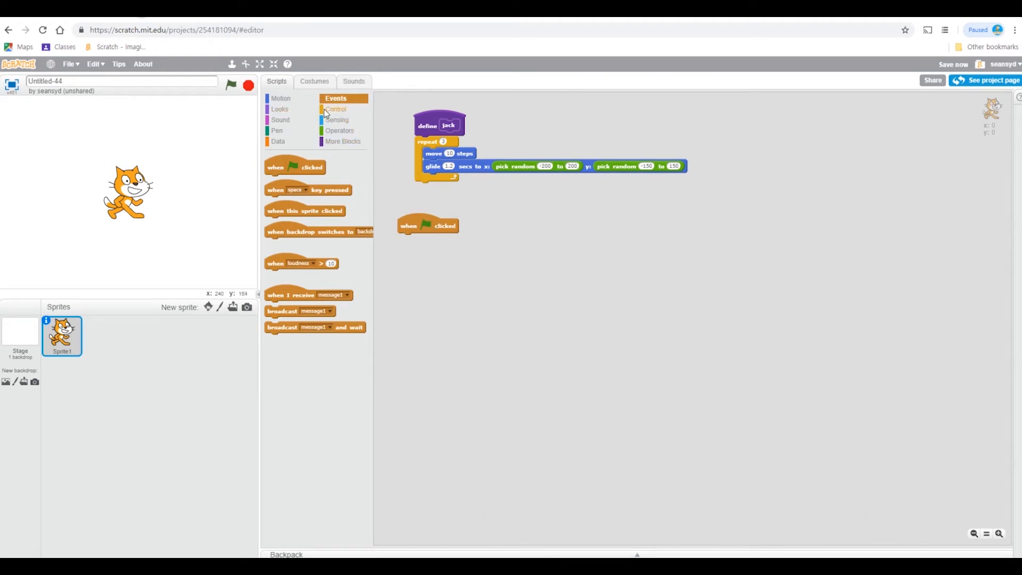
click(336, 109)
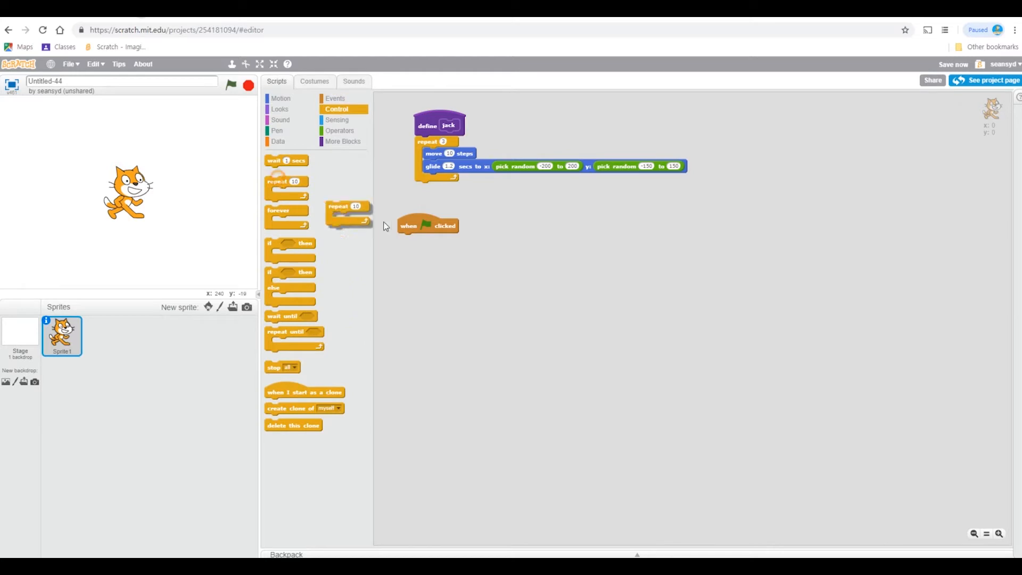
drag(347, 209, 420, 245)
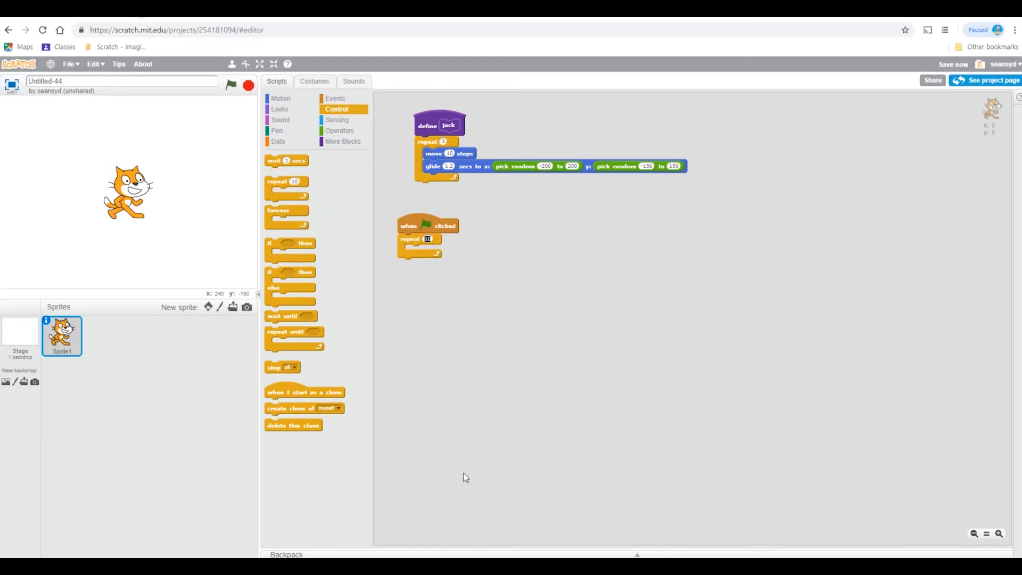
click(428, 238)
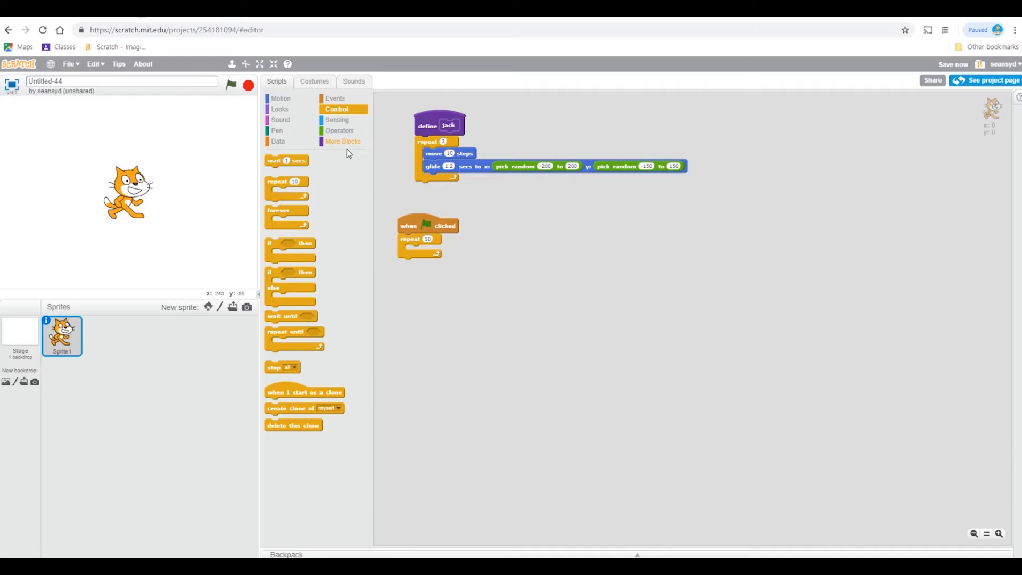
mouse_move(332, 184)
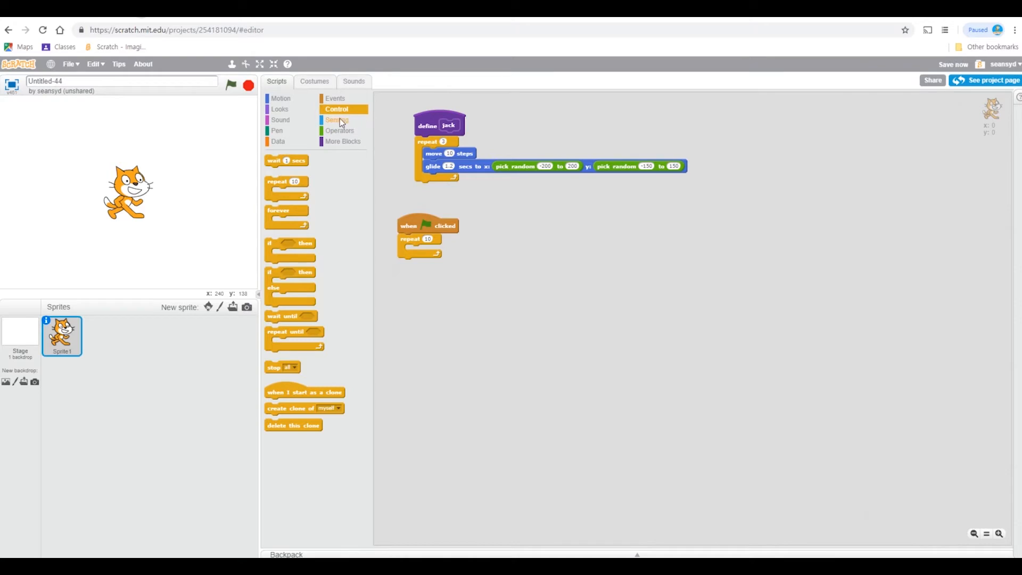
click(345, 142)
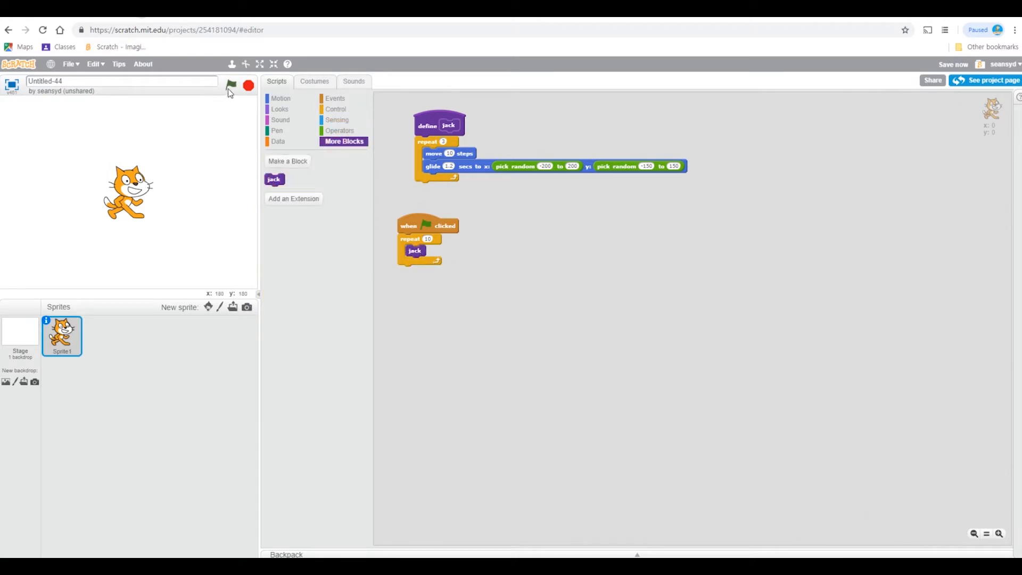
- Run the green-flag script and watch the cat glide to random stage spots
click(229, 85)
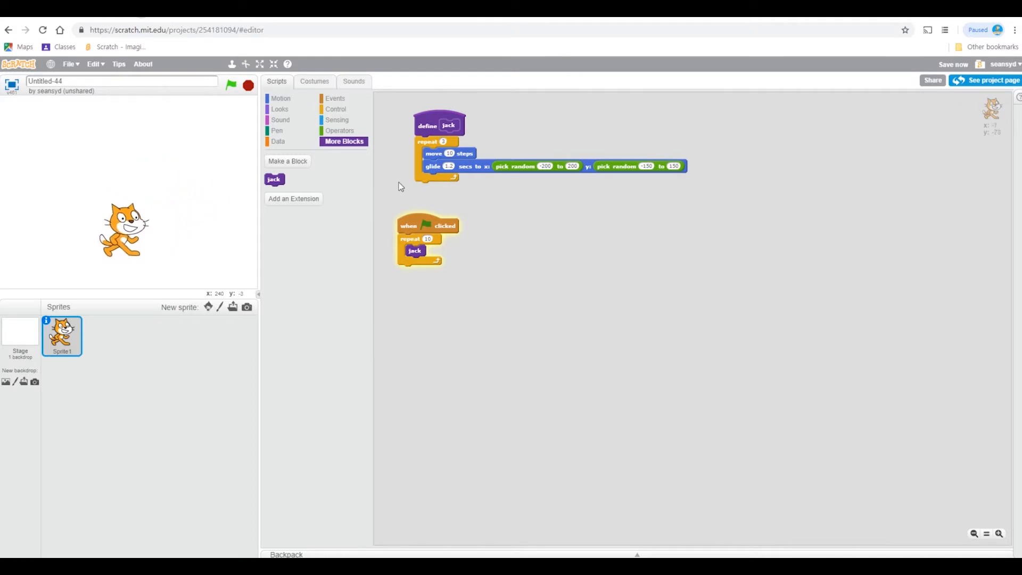
click(280, 97)
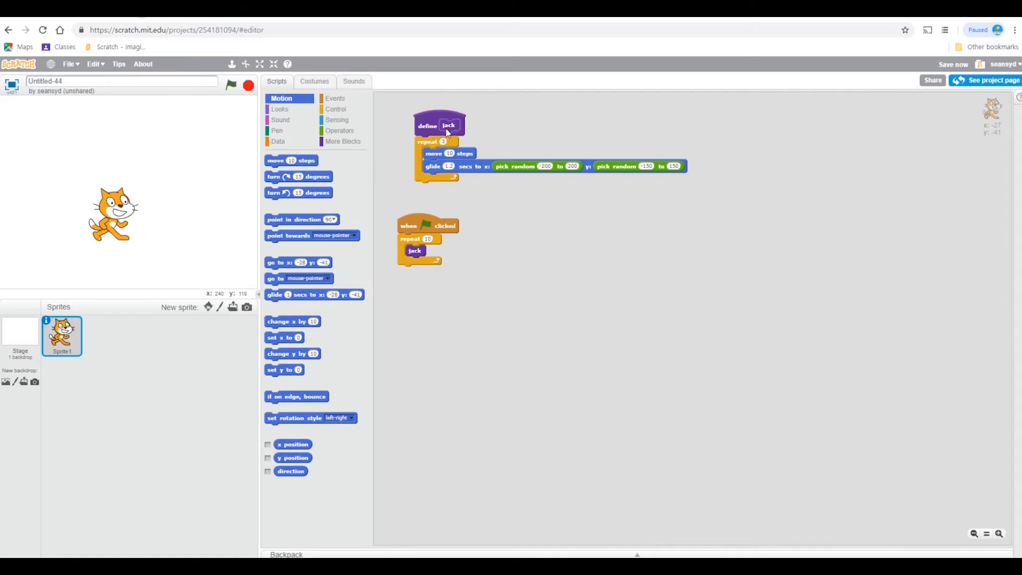
- Delete the green-flag script and define jack, dismissing the Cannot Delete warning
click(343, 142)
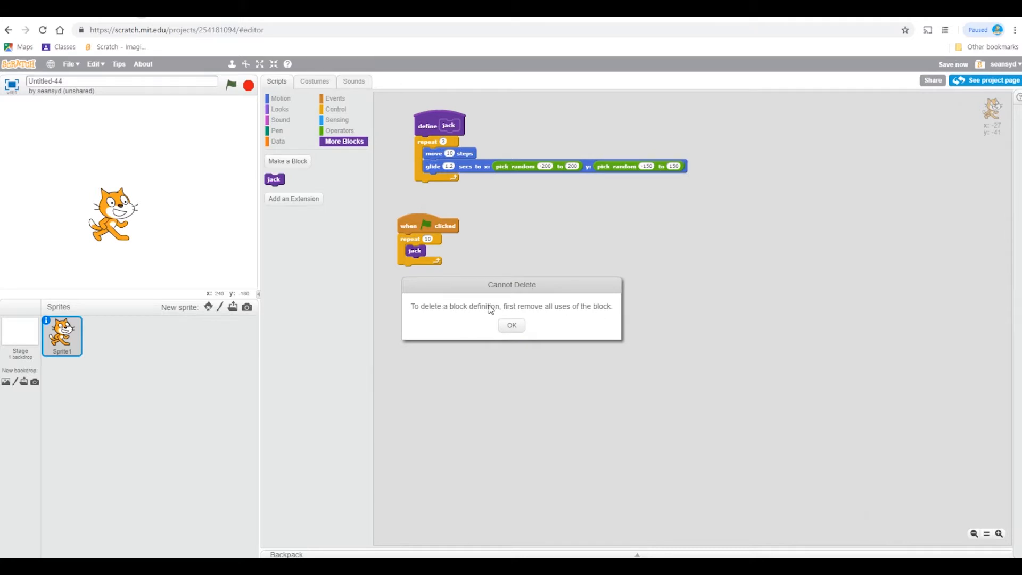
mouse_move(538, 296)
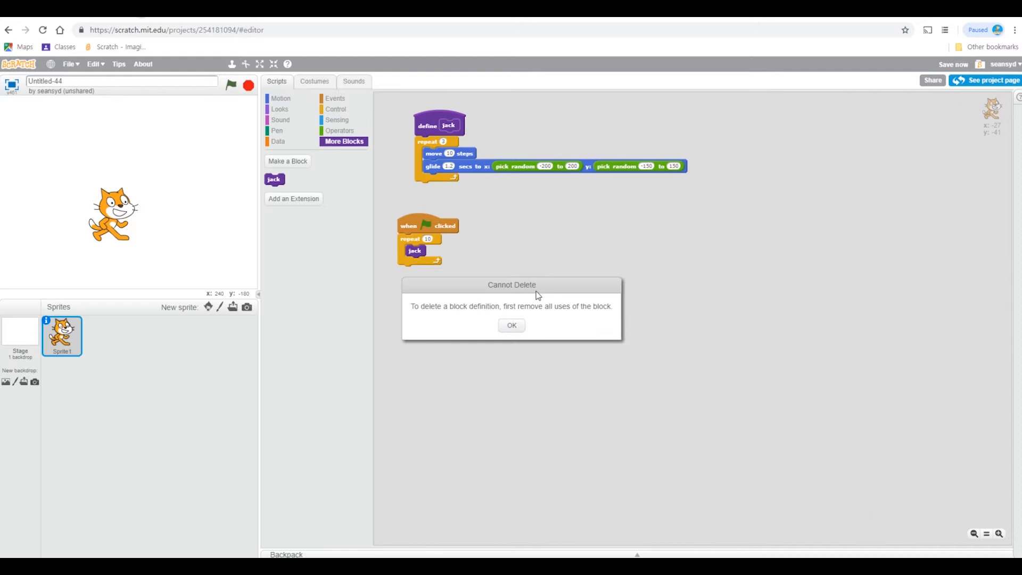
click(511, 325)
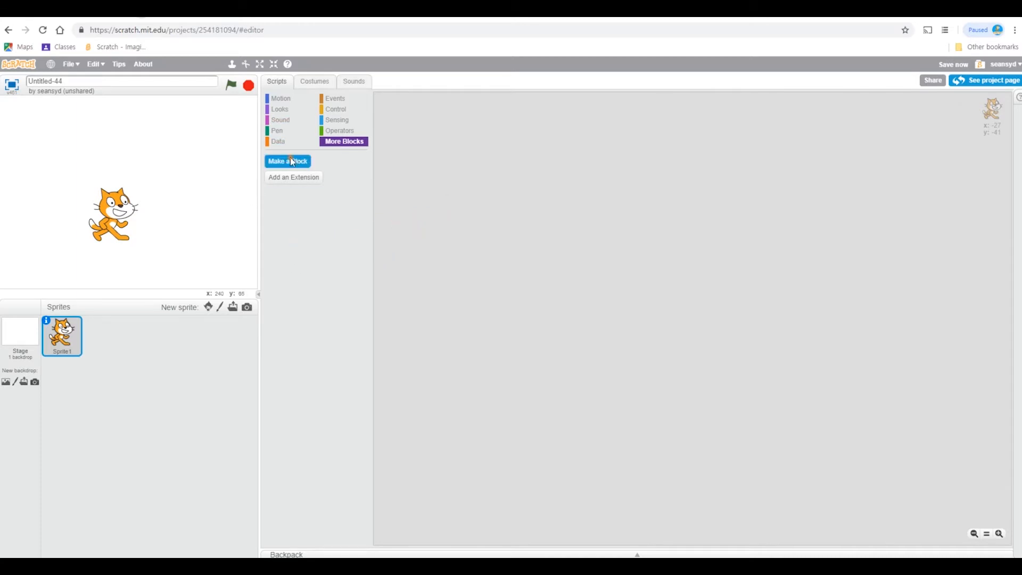
- Create a custom 'triangle' block with a number input named 'len'
click(288, 161)
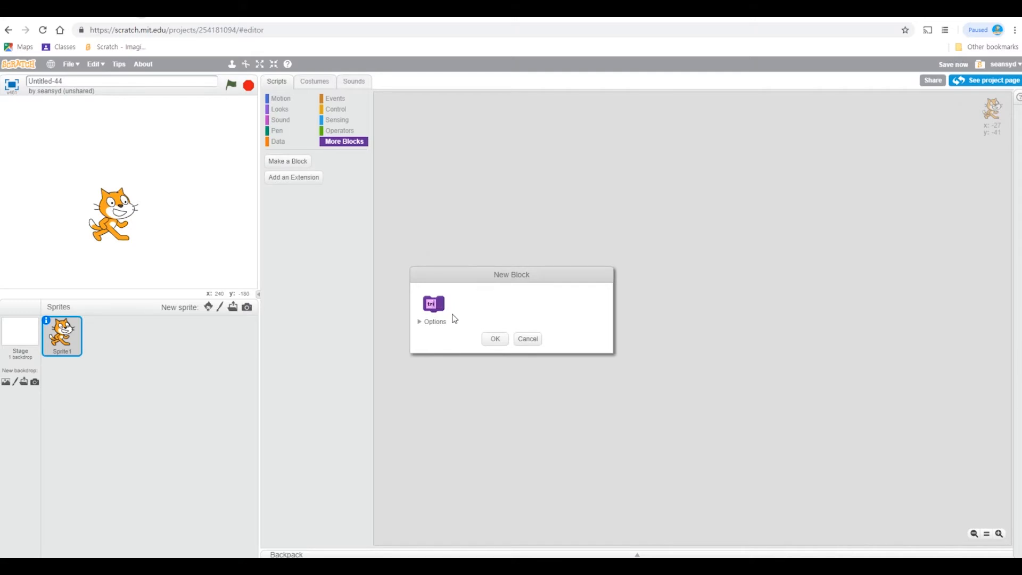
text(triangle)
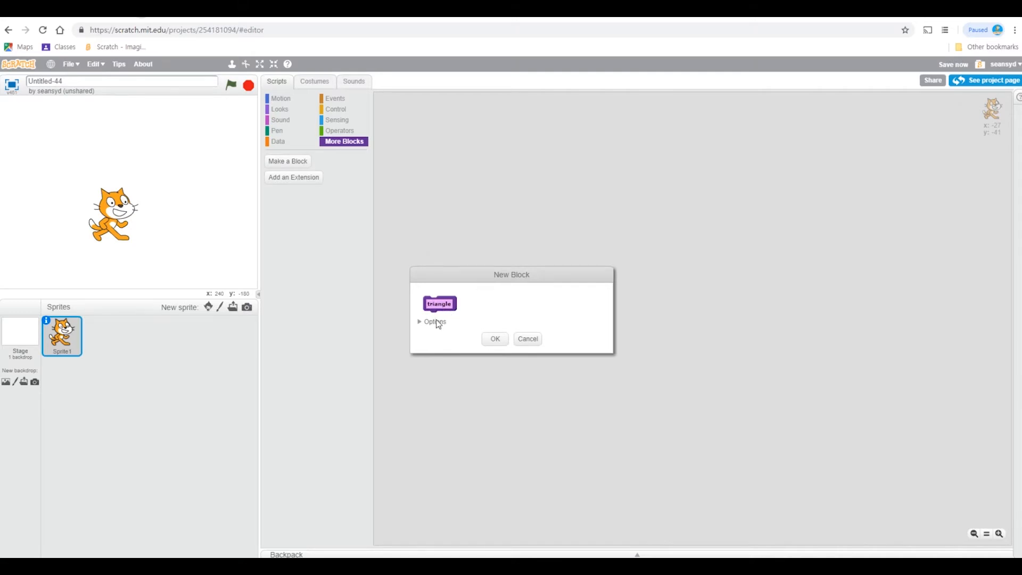
click(430, 322)
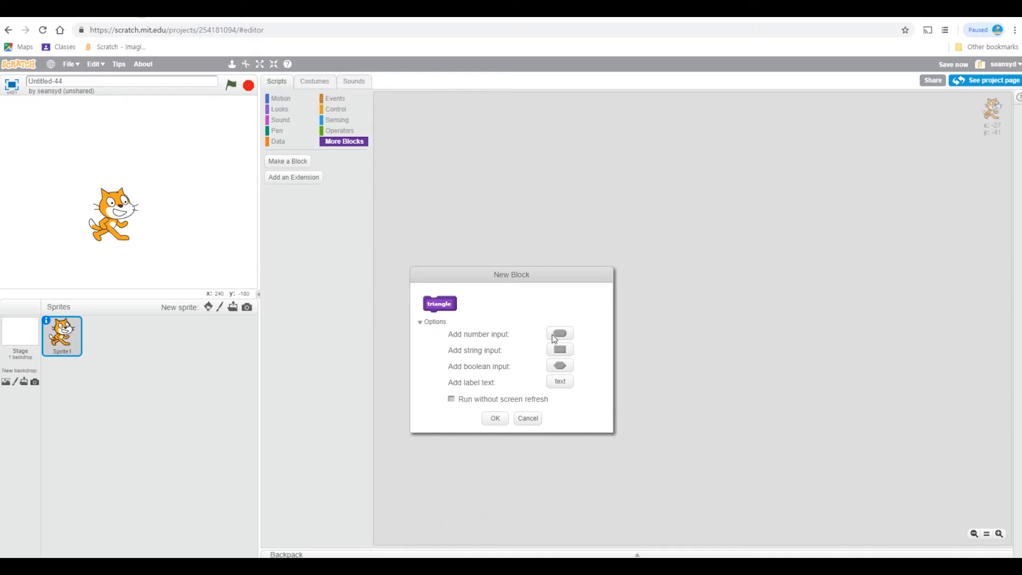
click(558, 334)
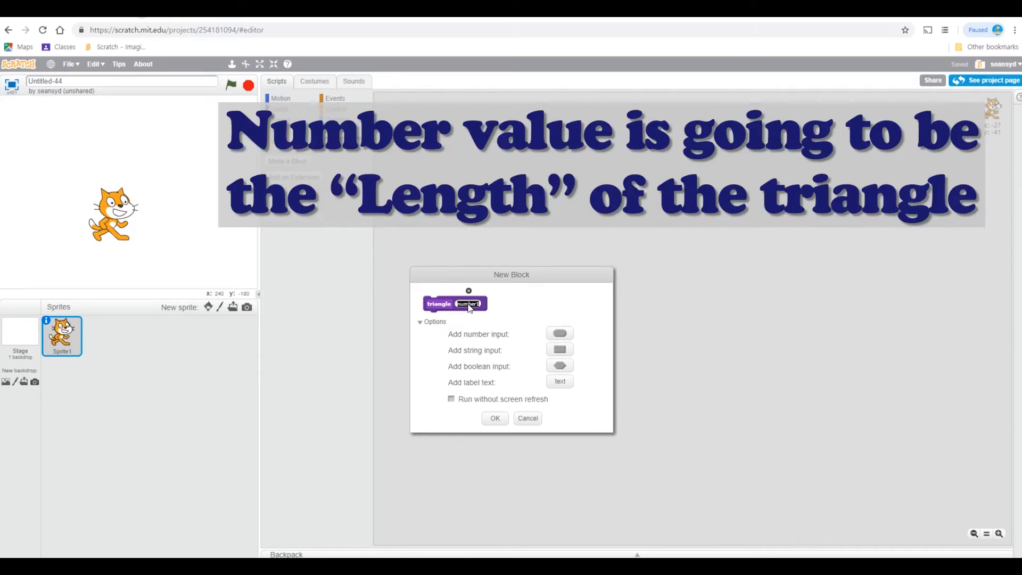
text(len)
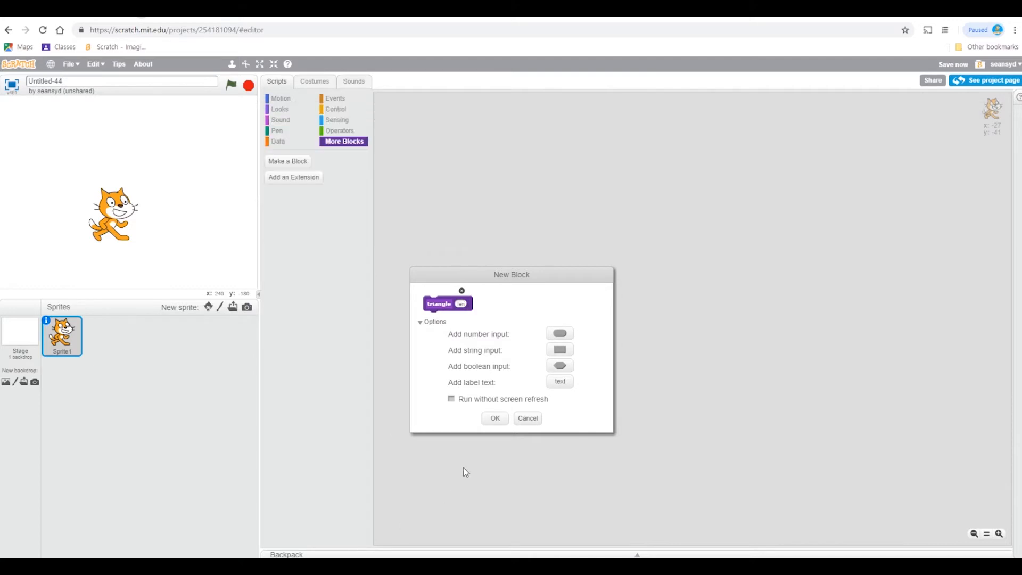
click(495, 418)
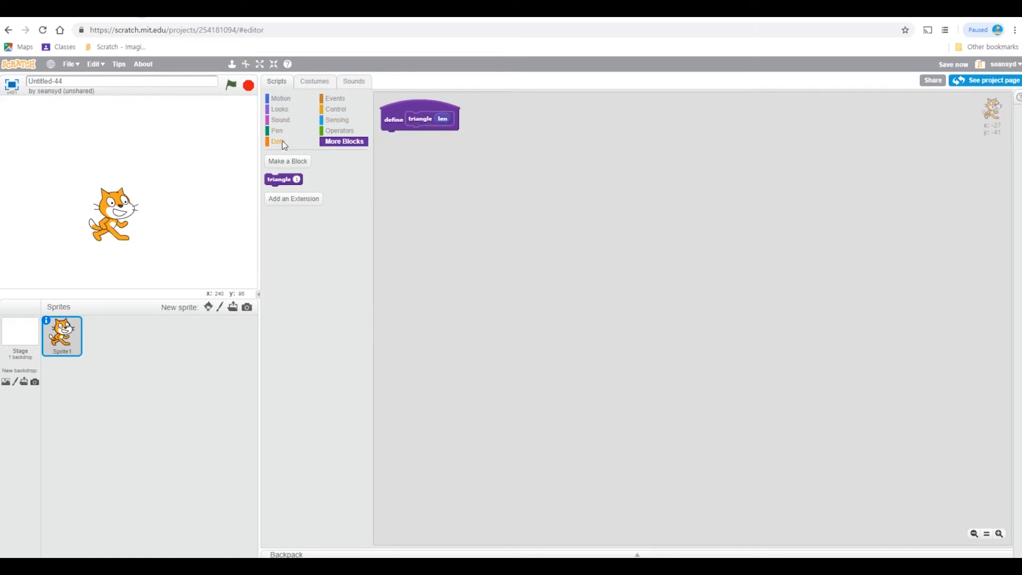
- Fill define triangle with pen down and repeat 3 of move len steps, turn 120 degrees
click(277, 130)
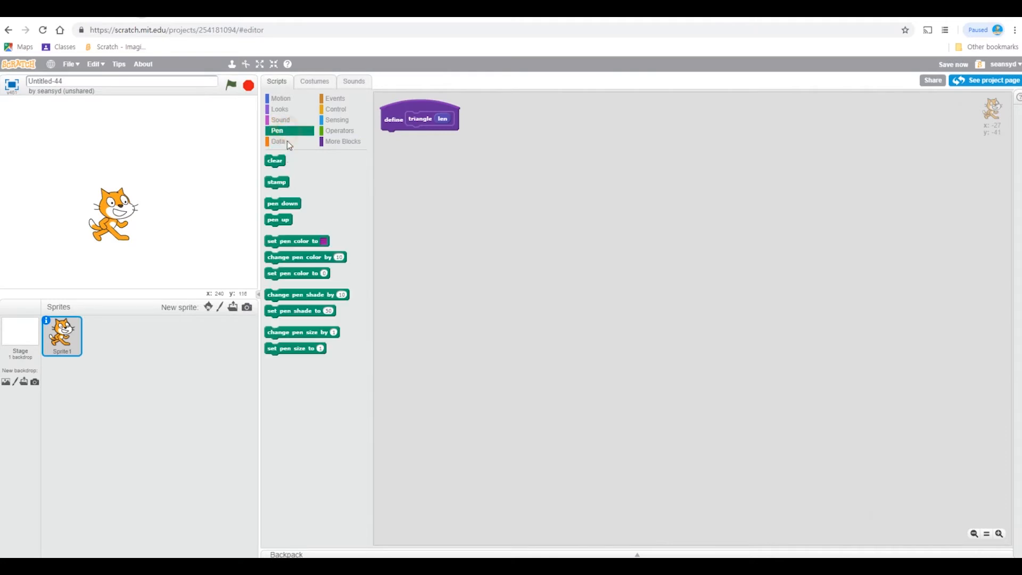
drag(282, 203, 398, 136)
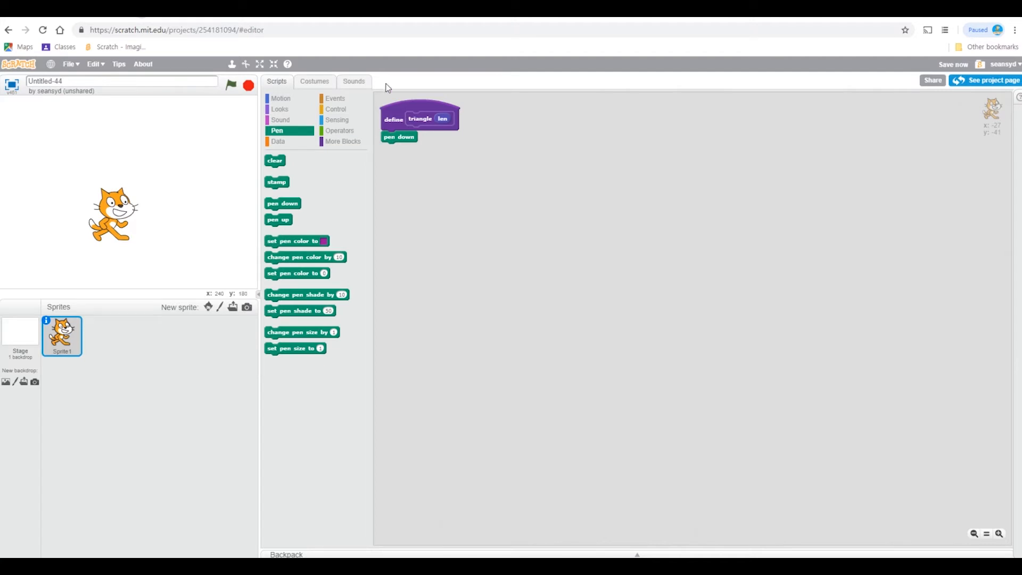
mouse_move(337, 120)
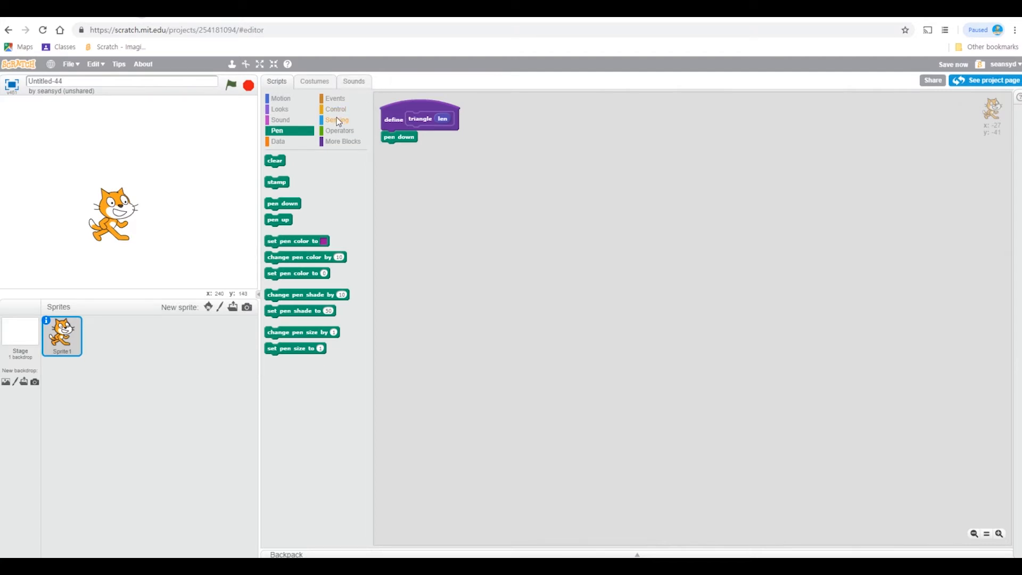
mouse_move(356, 132)
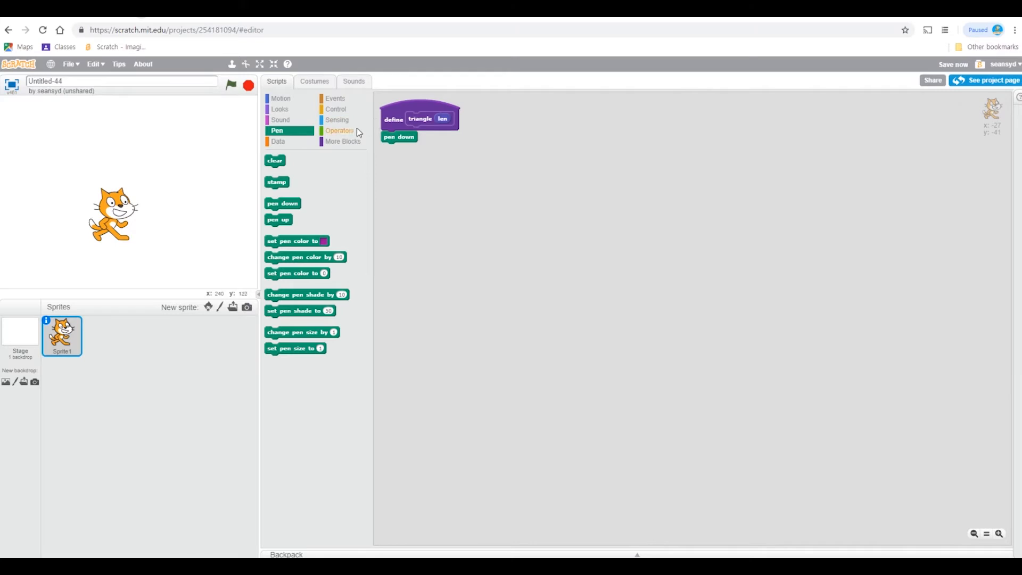
click(336, 108)
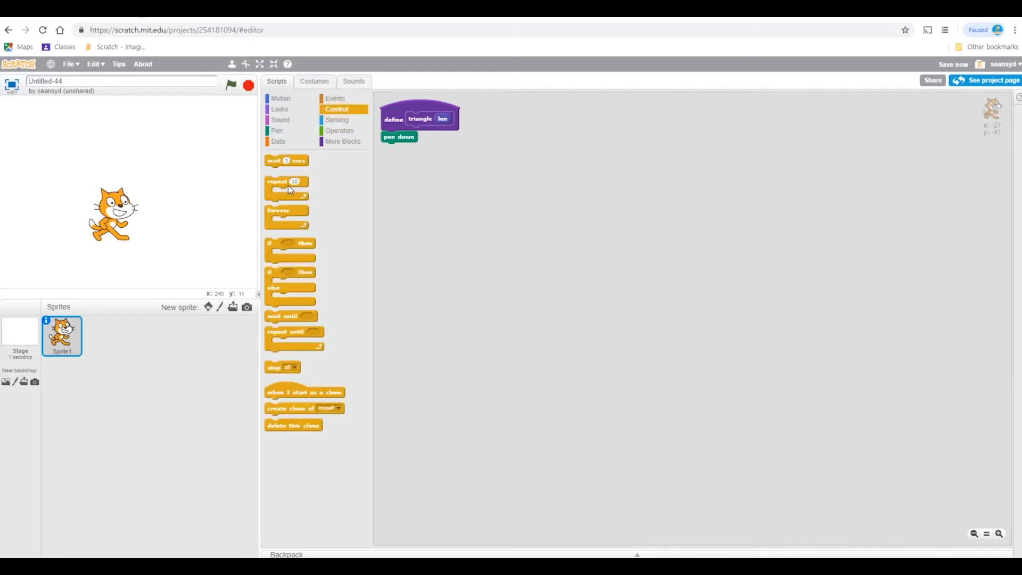
drag(286, 188, 403, 149)
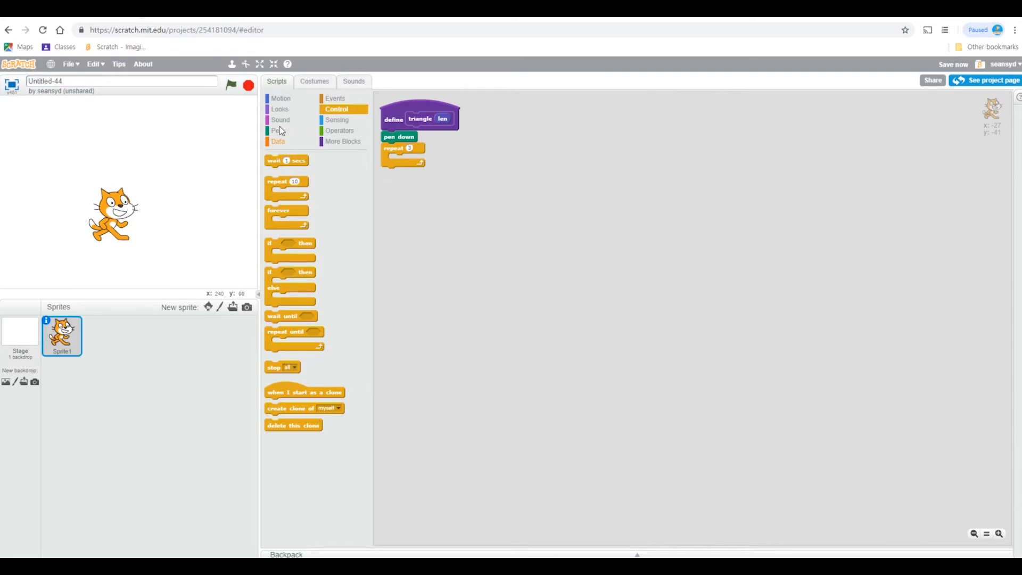
click(281, 98)
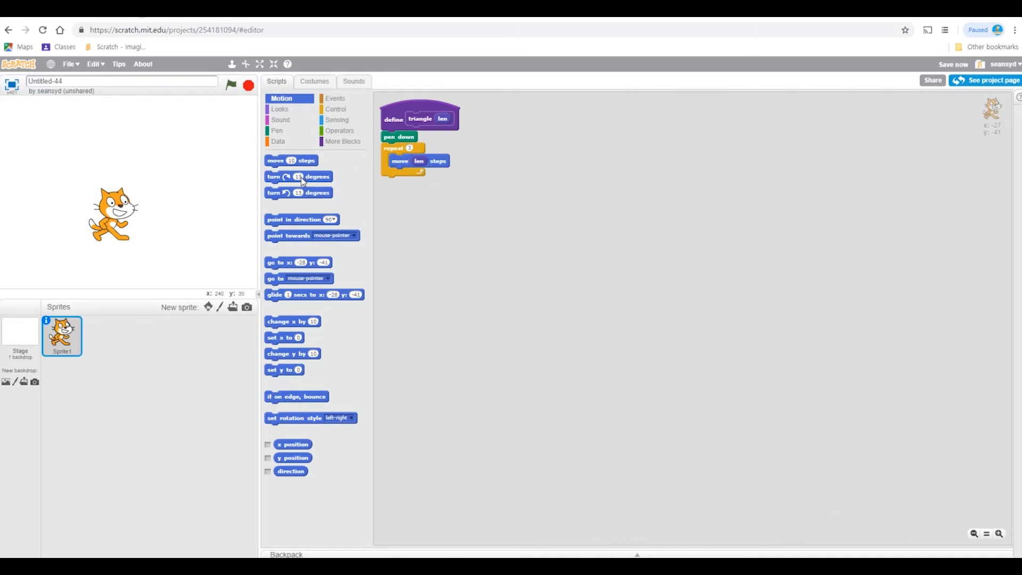
drag(298, 176, 421, 173)
text(120)
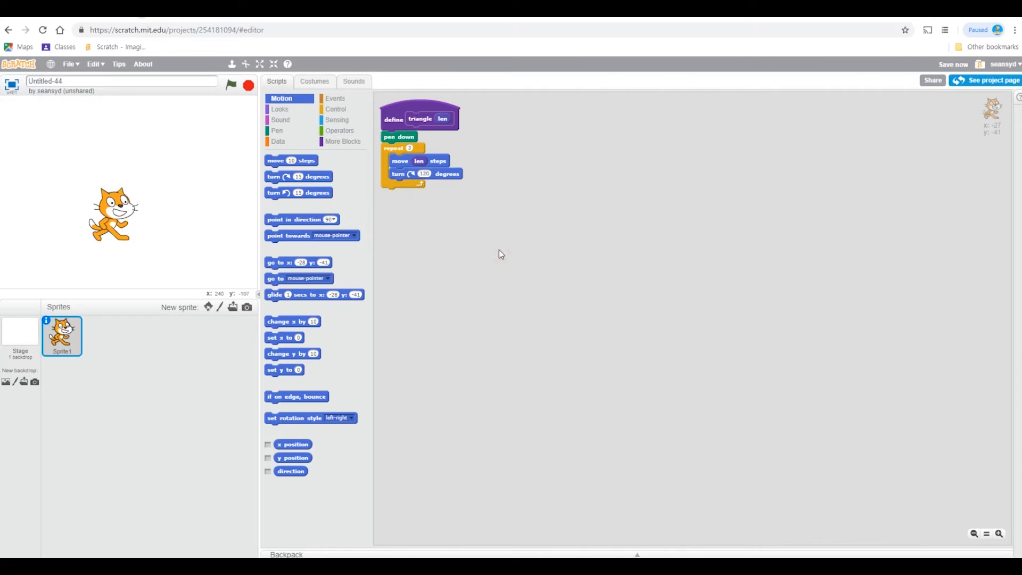
click(335, 99)
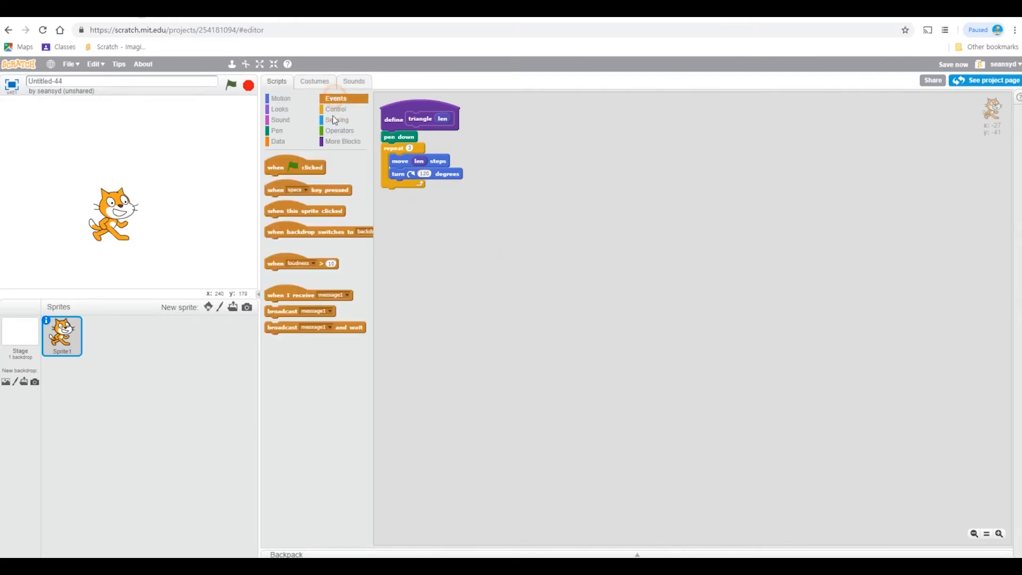
- Create a 'length' variable and place a separate when-green-flag-clicked hat
click(291, 161)
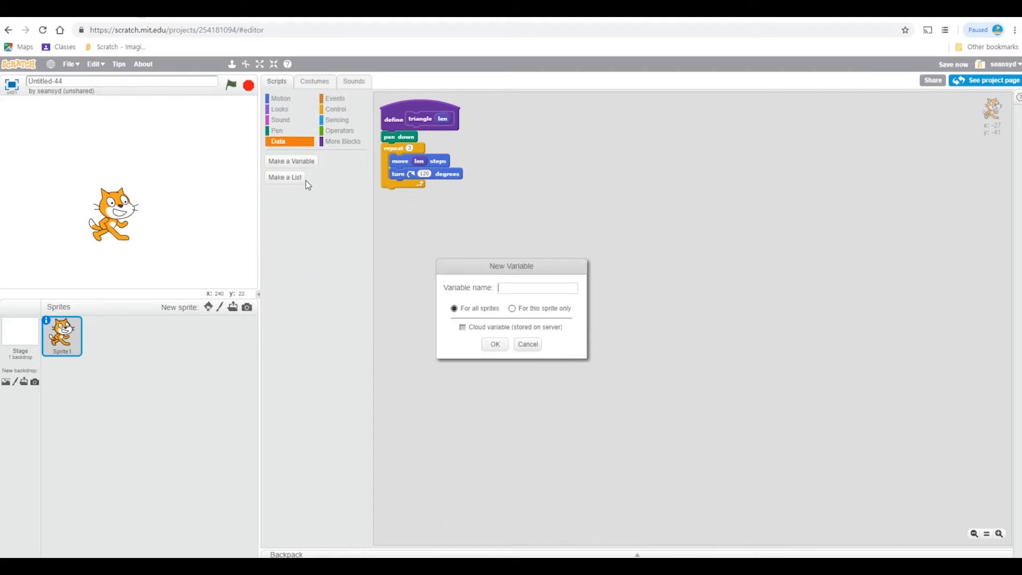
text(leng)
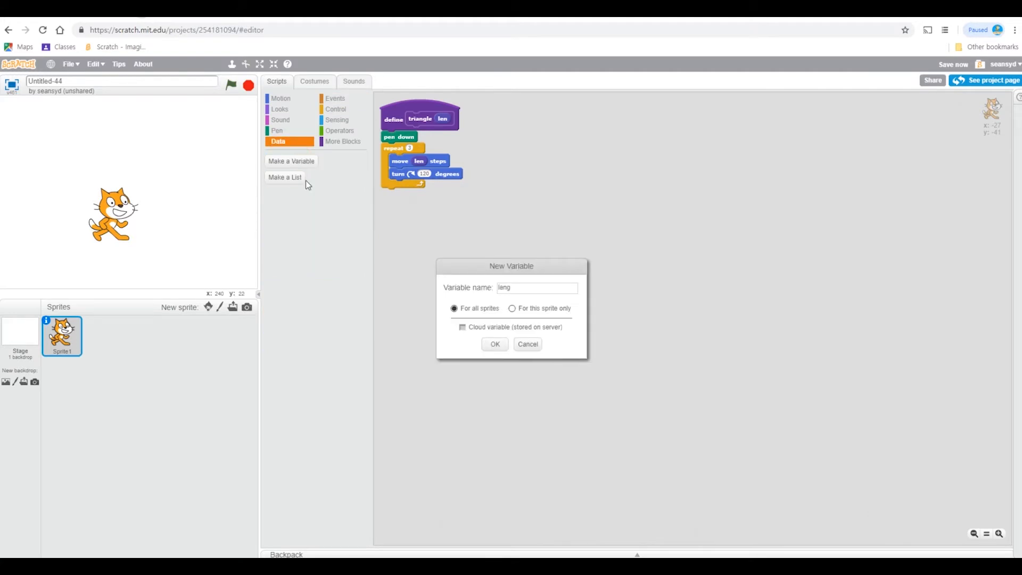
click(494, 344)
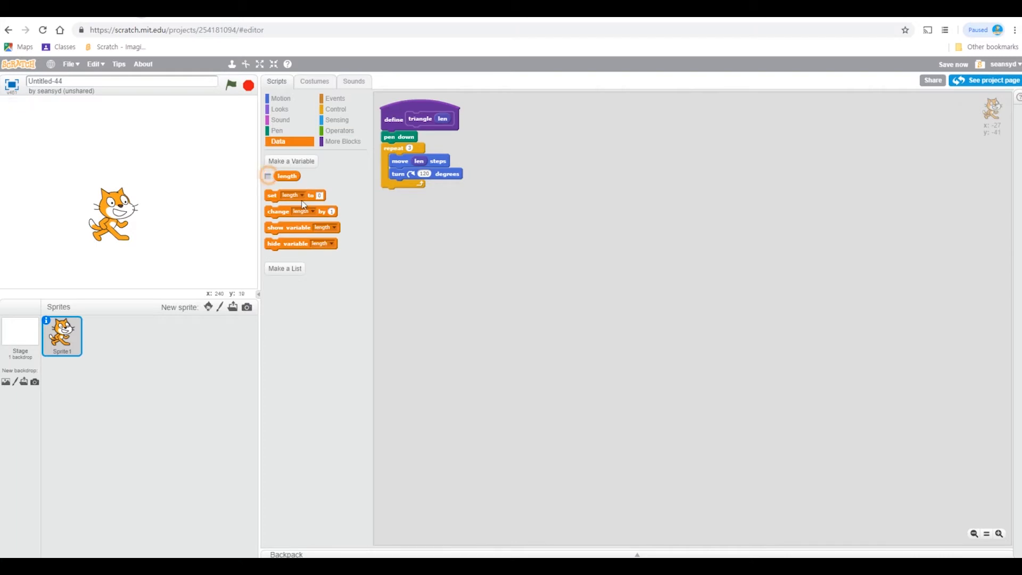
click(336, 98)
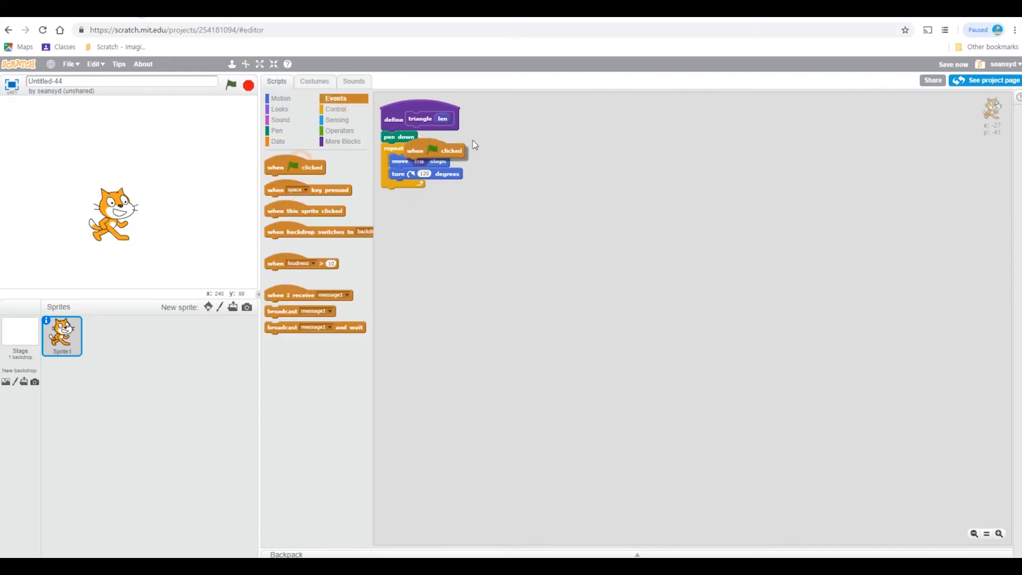
drag(437, 150, 528, 110)
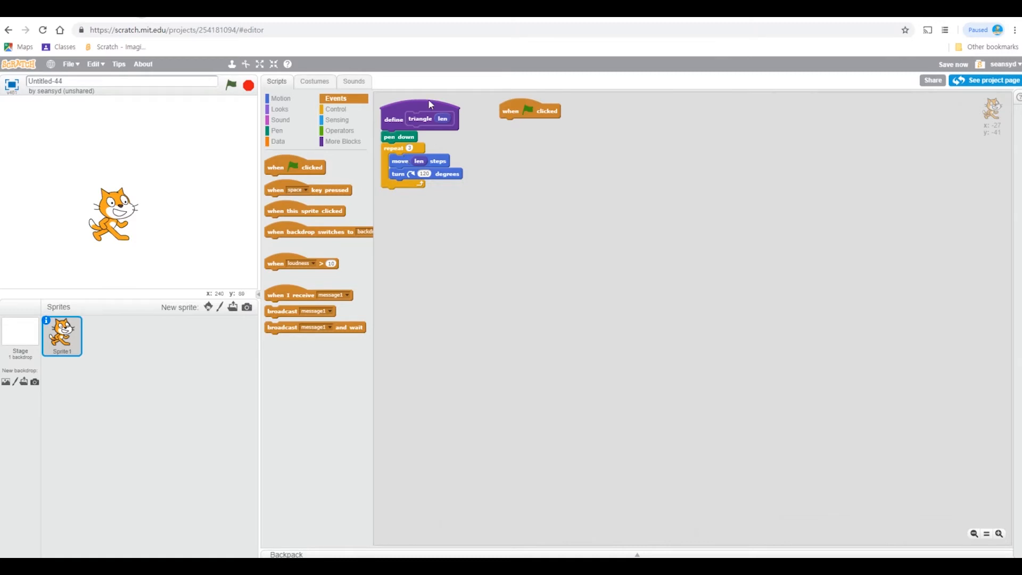
- Replace the cat costume with the pencil from the costume library
click(314, 81)
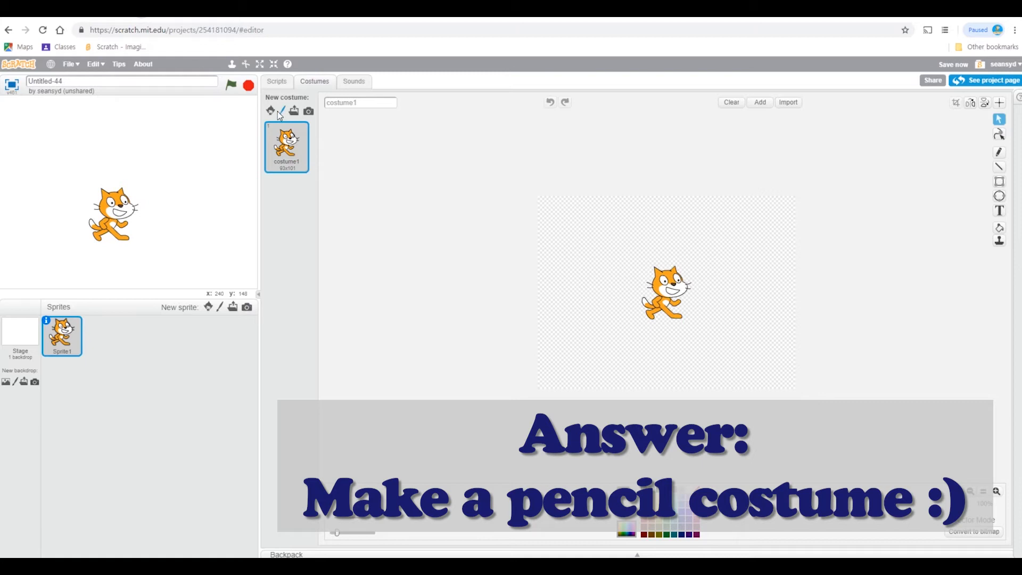
click(270, 111)
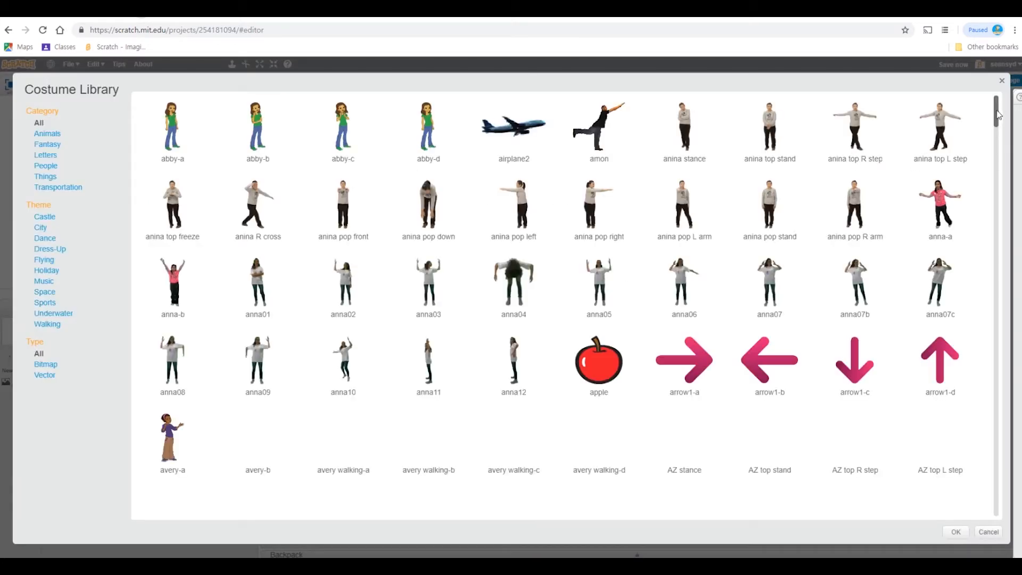
scroll(down, 3)
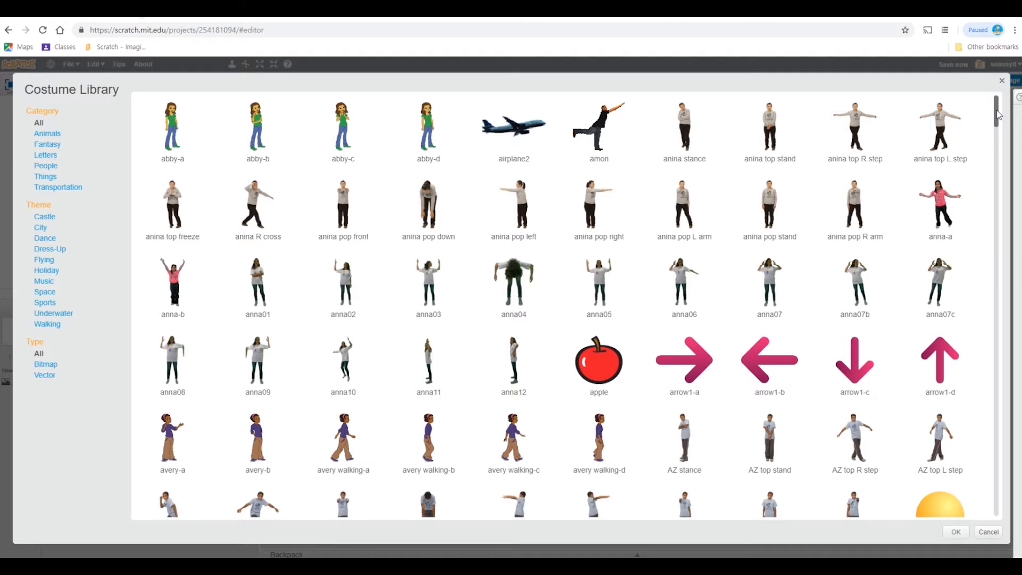
mouse_move(999, 369)
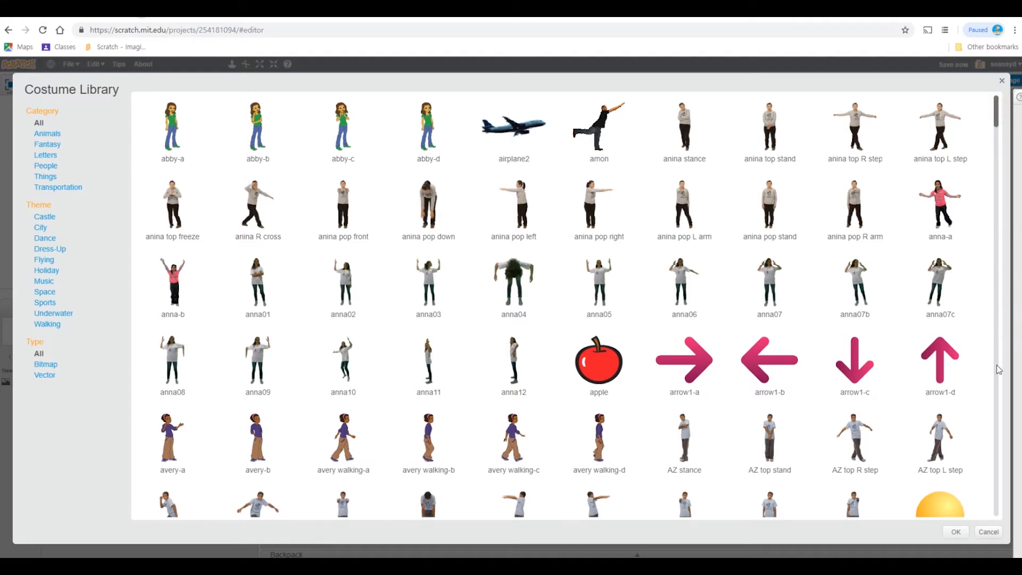
scroll(down, 3)
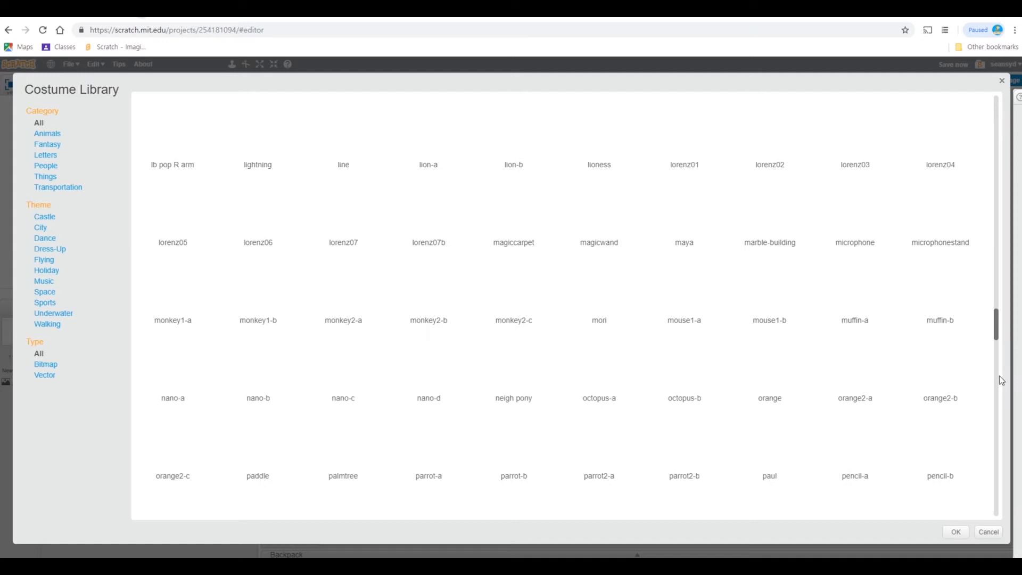
mouse_move(1000, 377)
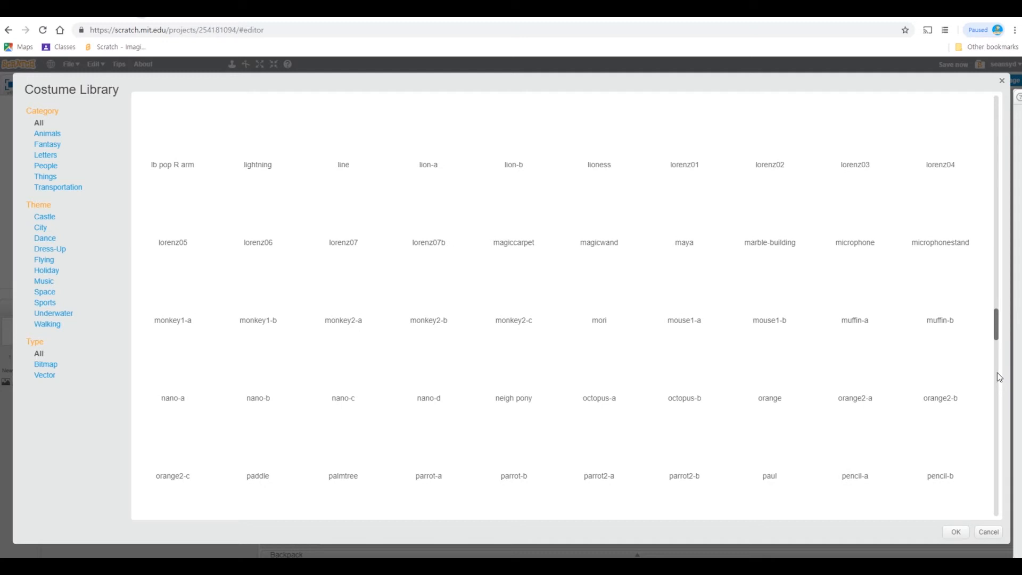
mouse_move(832, 436)
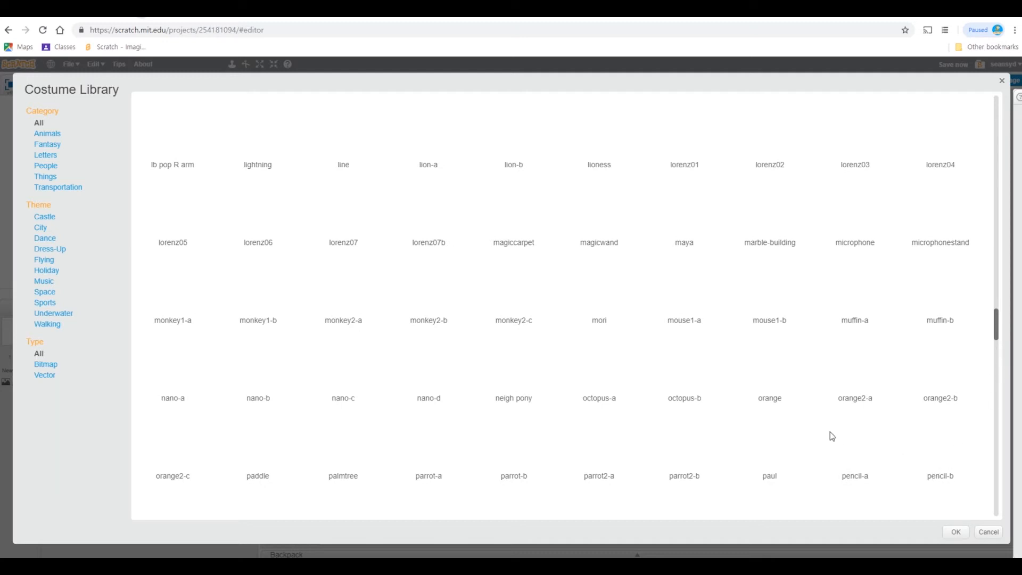
scroll(down, 3)
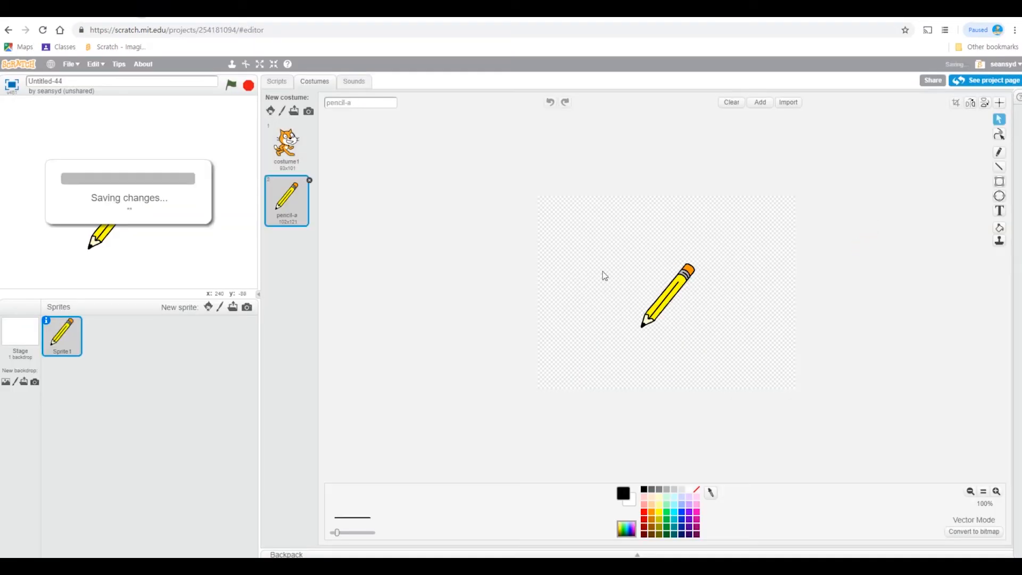
click(286, 147)
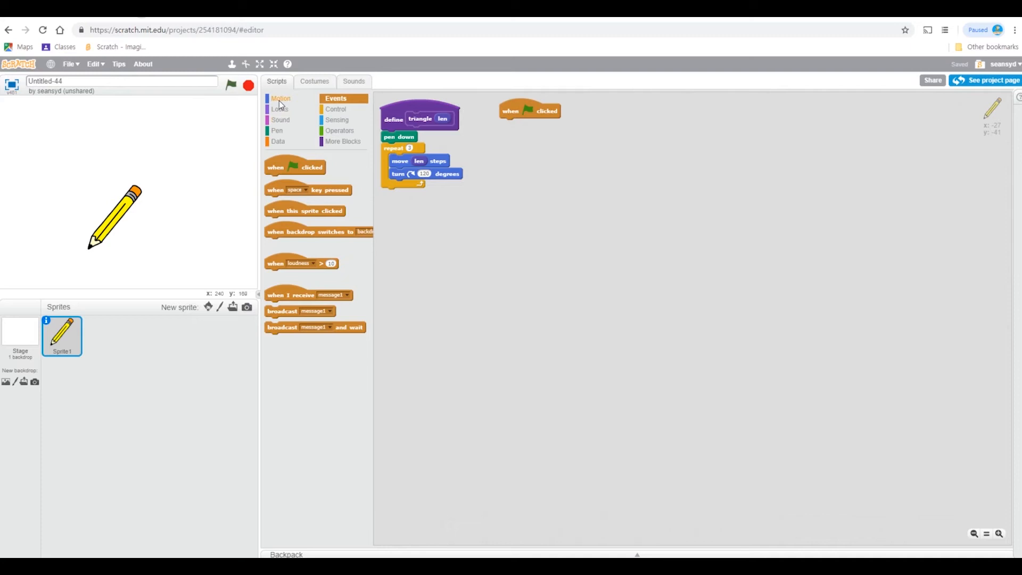
- Add set size to 30% and a clear block under the green-flag trigger
click(281, 109)
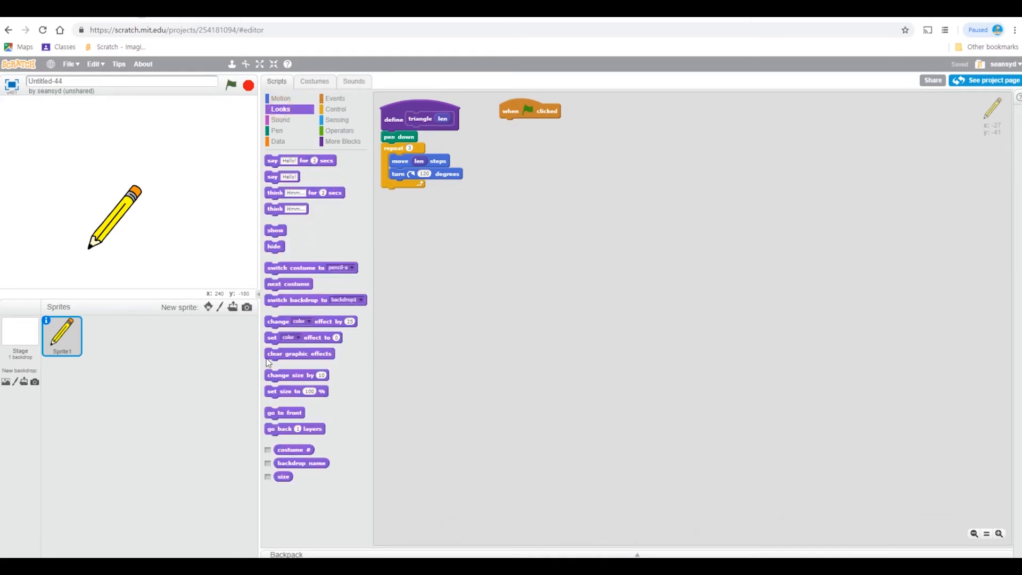
drag(295, 390, 529, 125)
text(50)
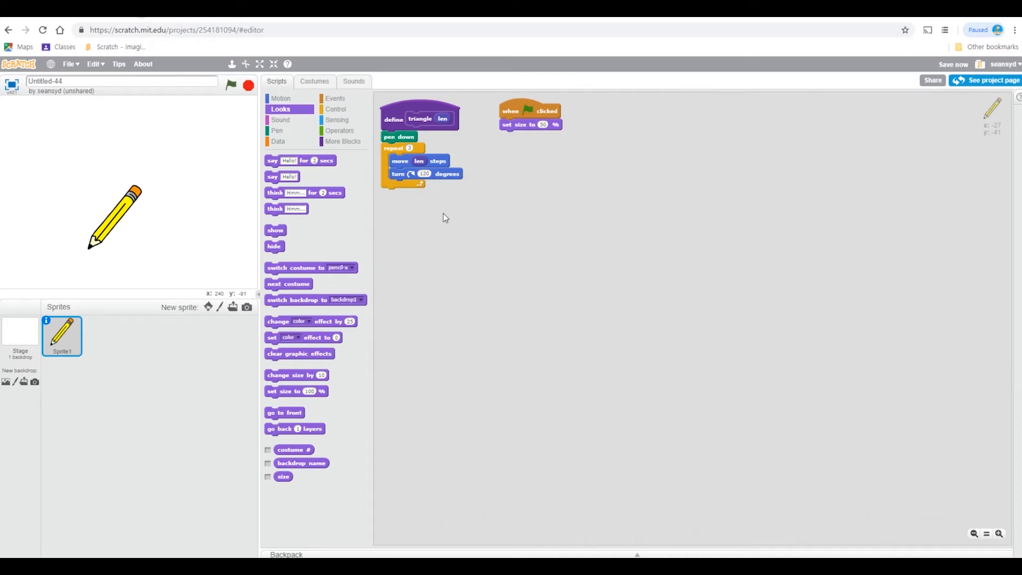
click(277, 131)
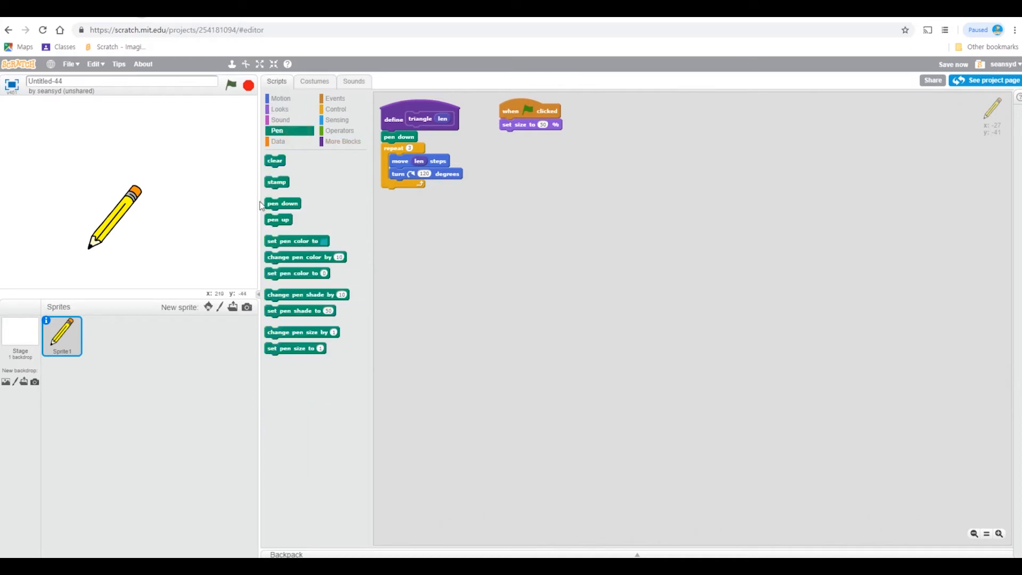
drag(275, 160, 510, 137)
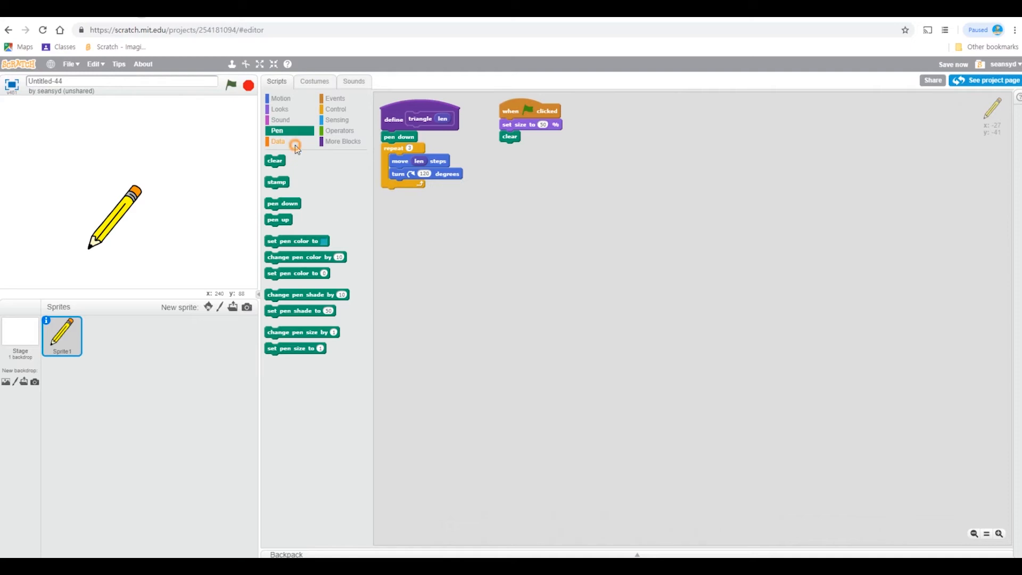
- Add point in direction 0 and set length to 40, then view the pencil's costume
click(278, 141)
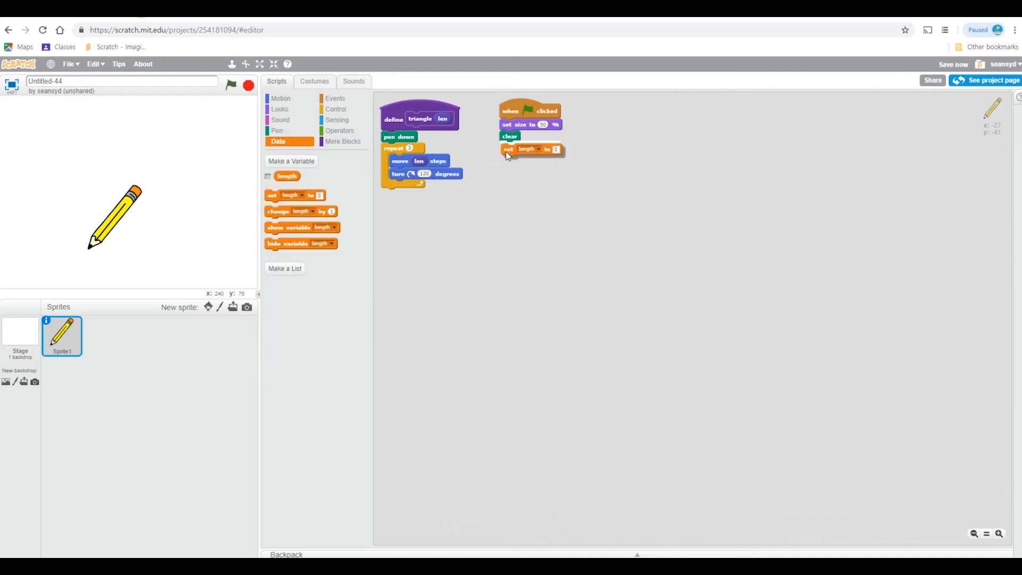
click(281, 98)
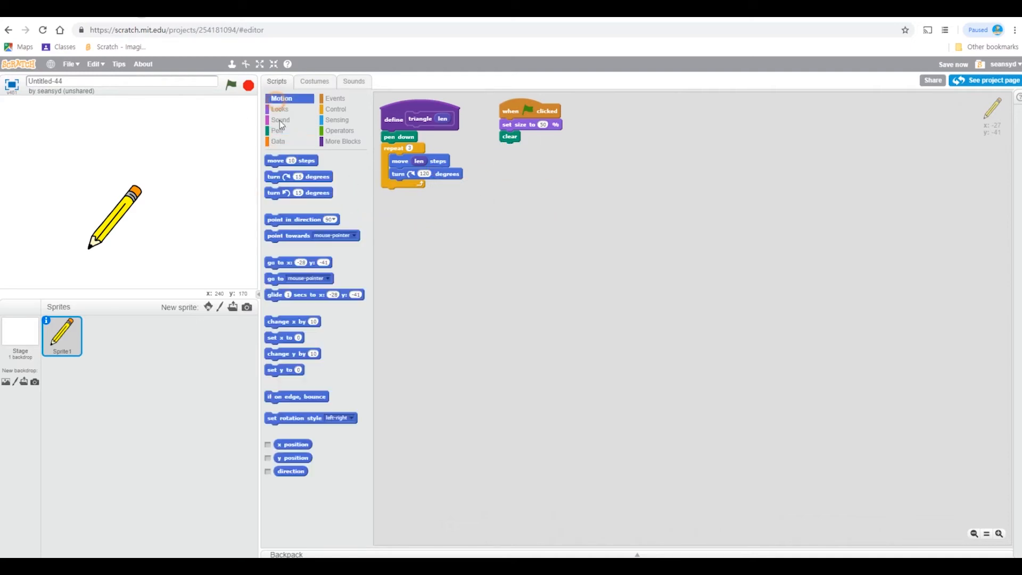
drag(301, 219, 536, 148)
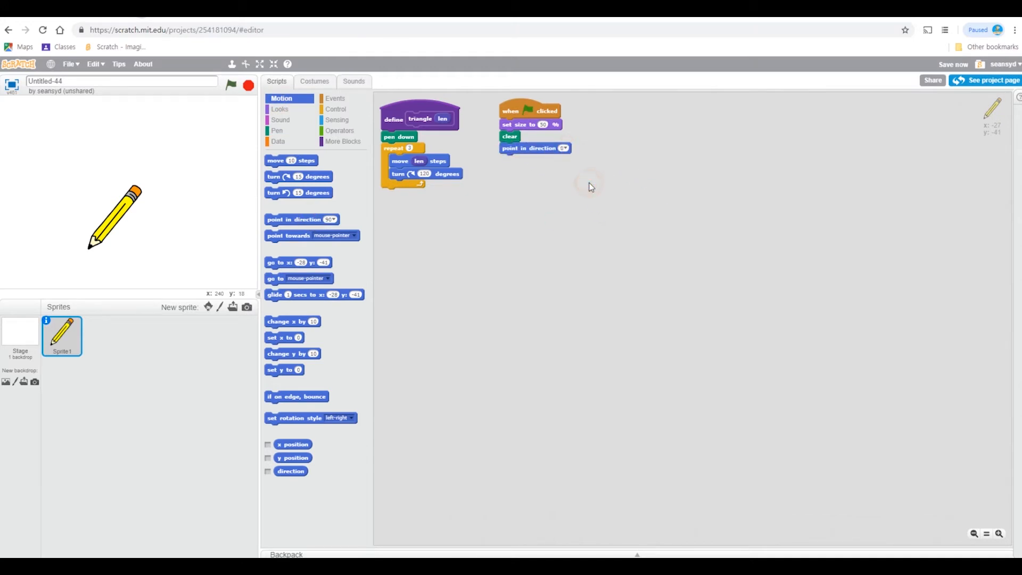
mouse_move(343, 206)
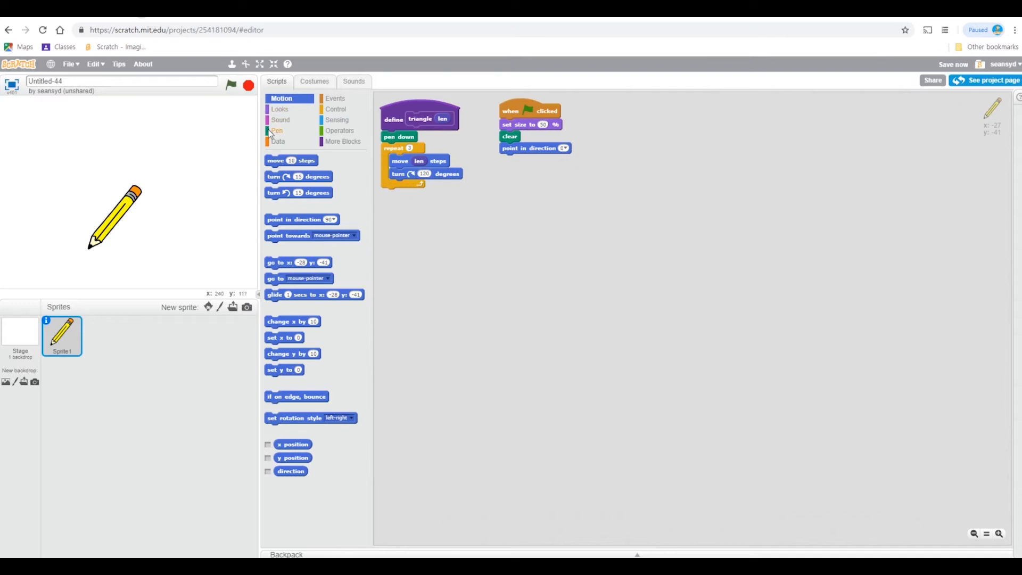
click(277, 130)
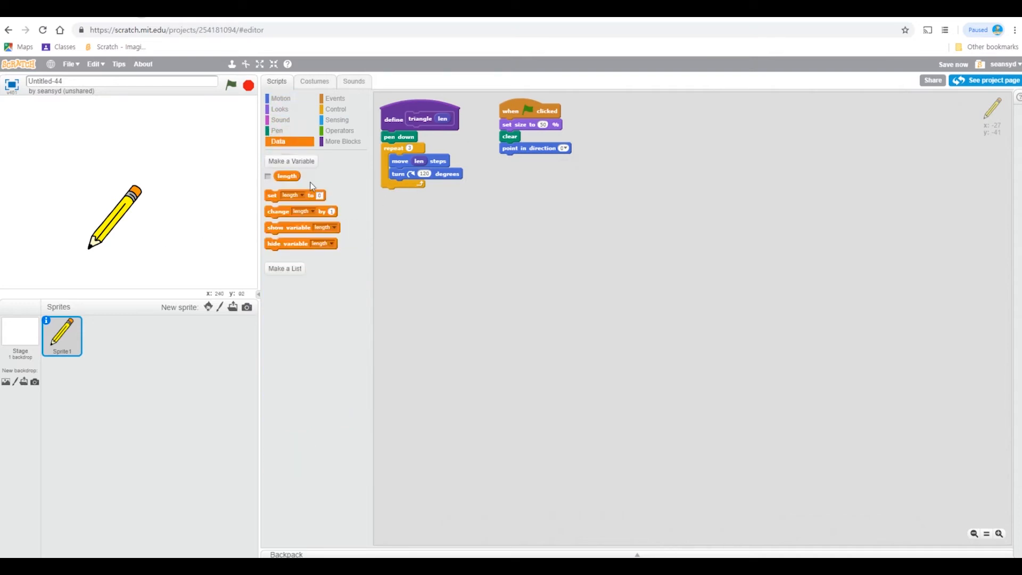
drag(293, 195, 528, 155)
text(40)
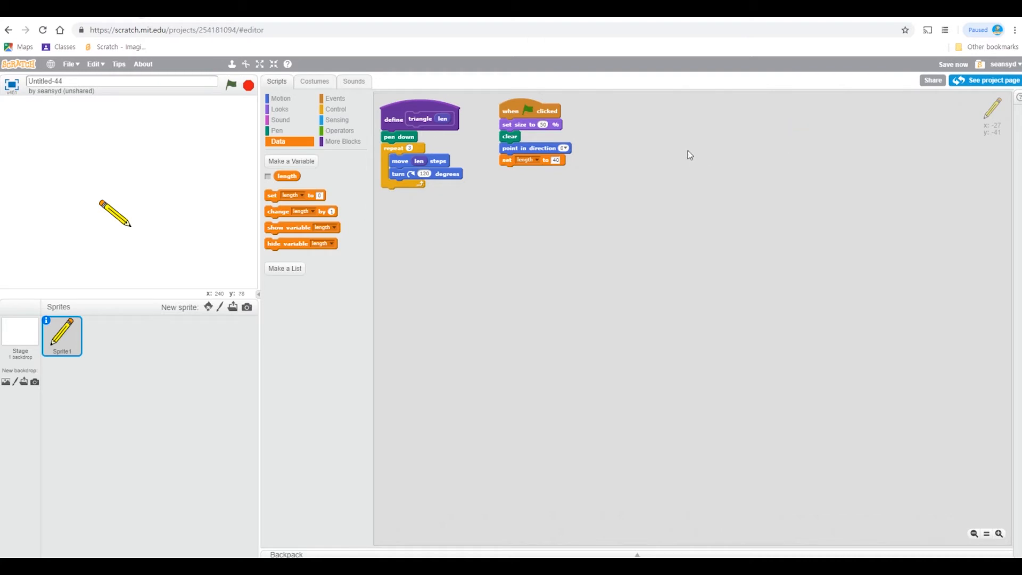
click(314, 81)
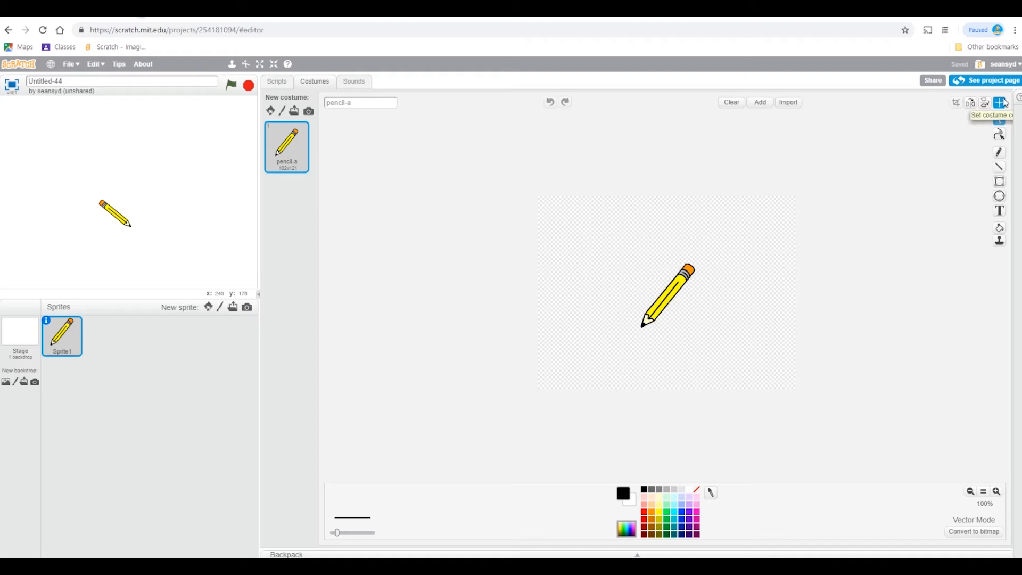
- Start setting the pencil costume's centre point in the paint editor
click(996, 491)
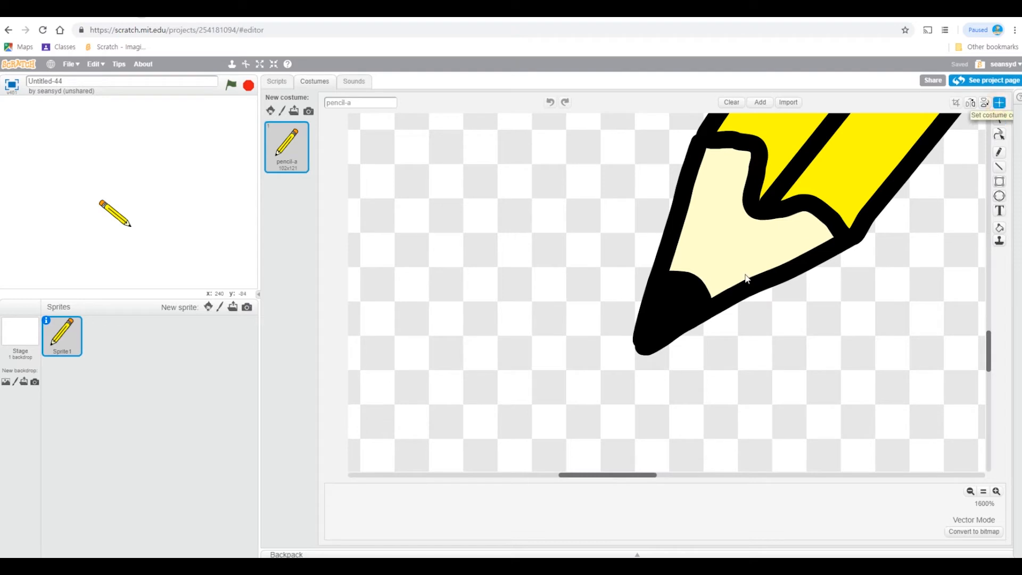
mouse_move(641, 357)
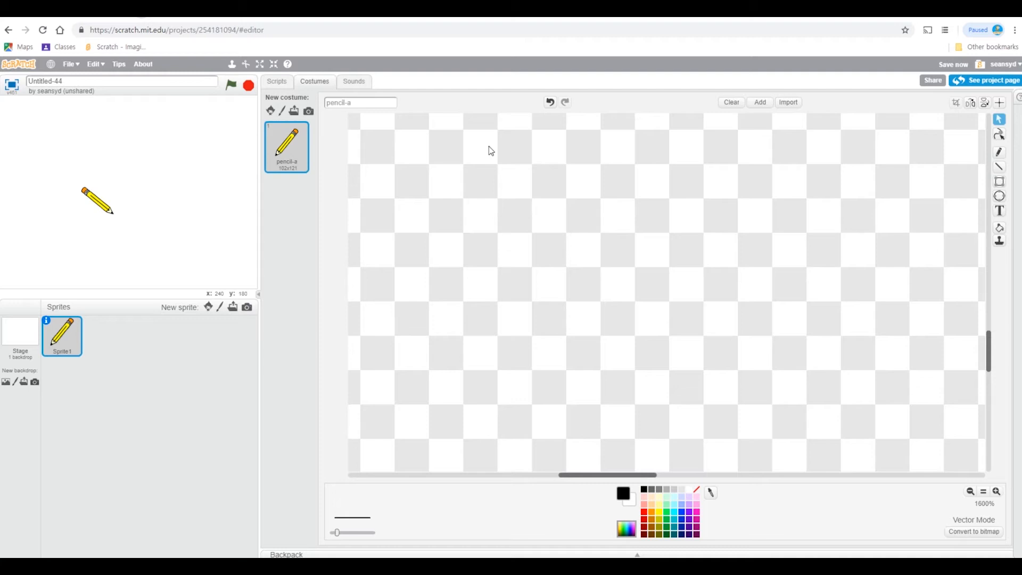
mouse_move(968, 490)
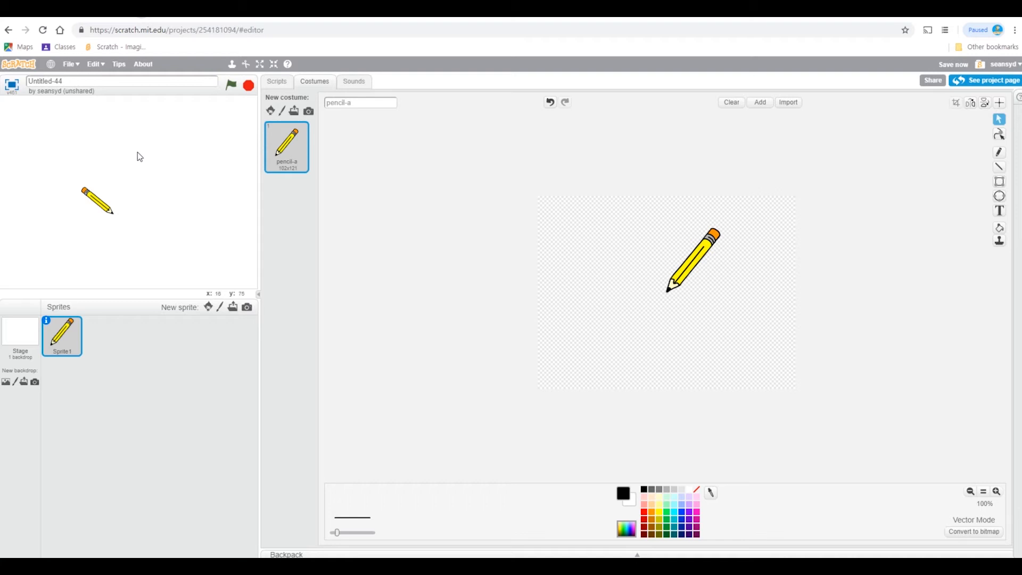
mouse_move(723, 353)
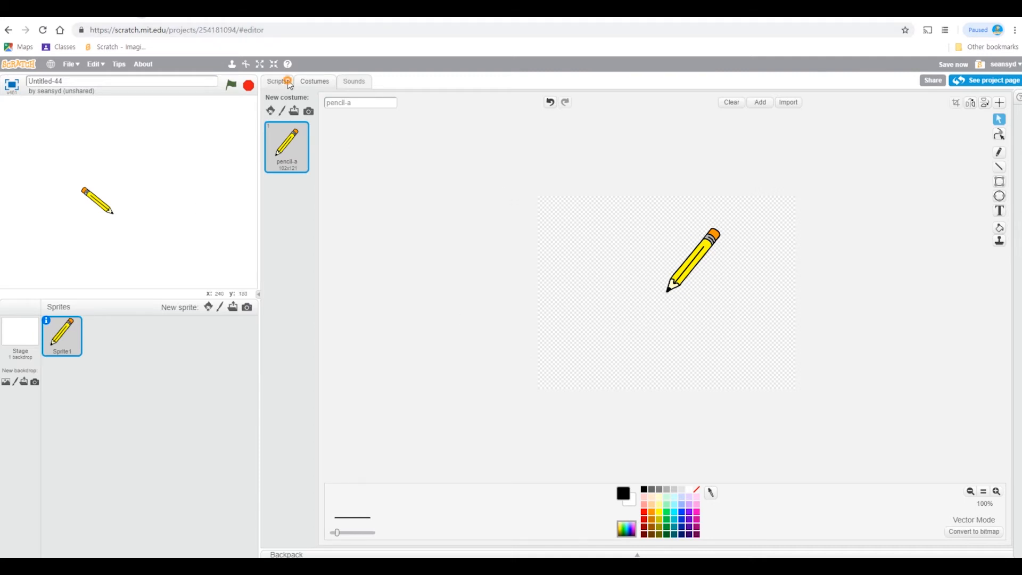
- Back in the scripts, pull out a triangle (length) call and set it aside
click(276, 81)
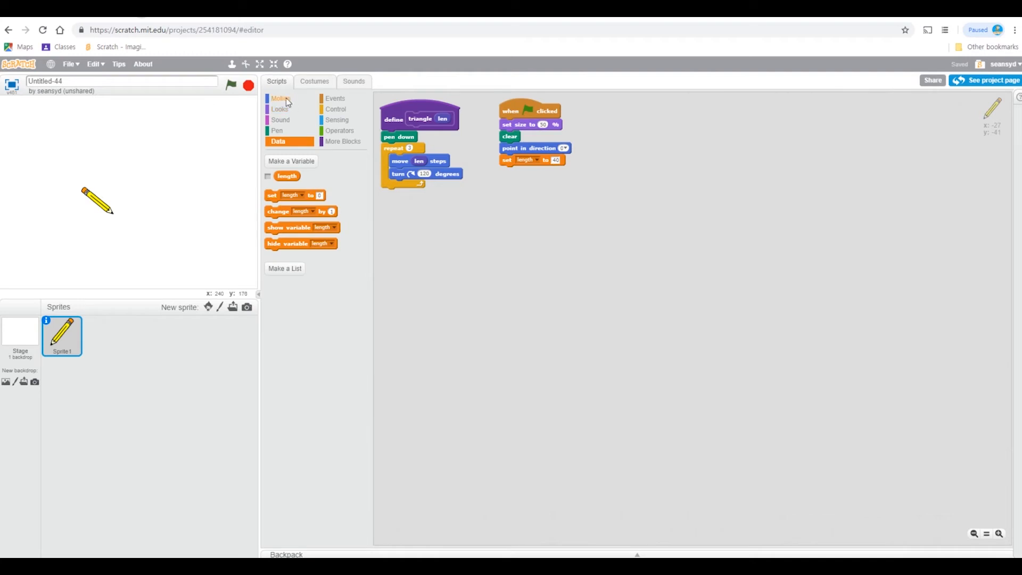
click(281, 98)
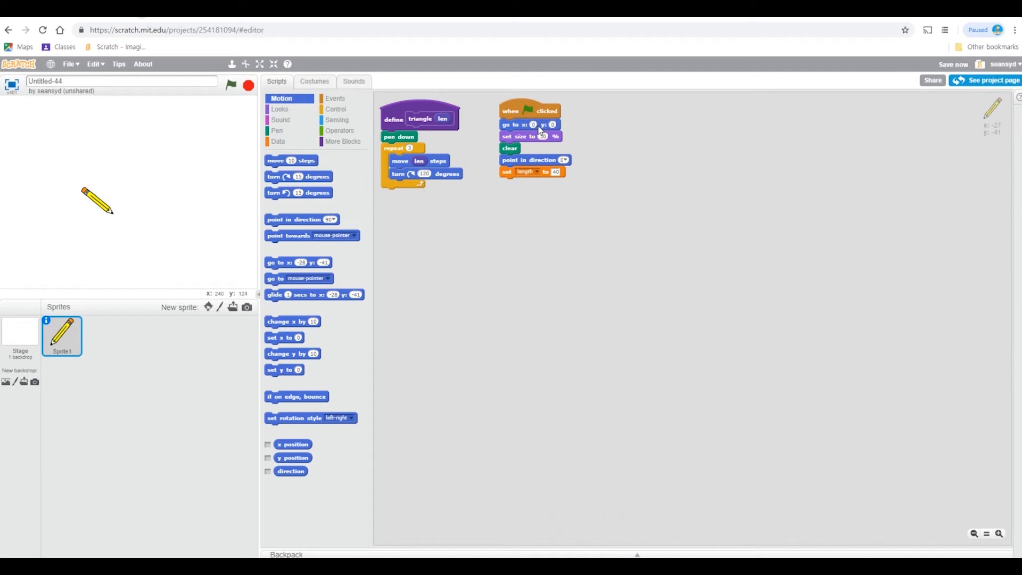
mouse_move(336, 108)
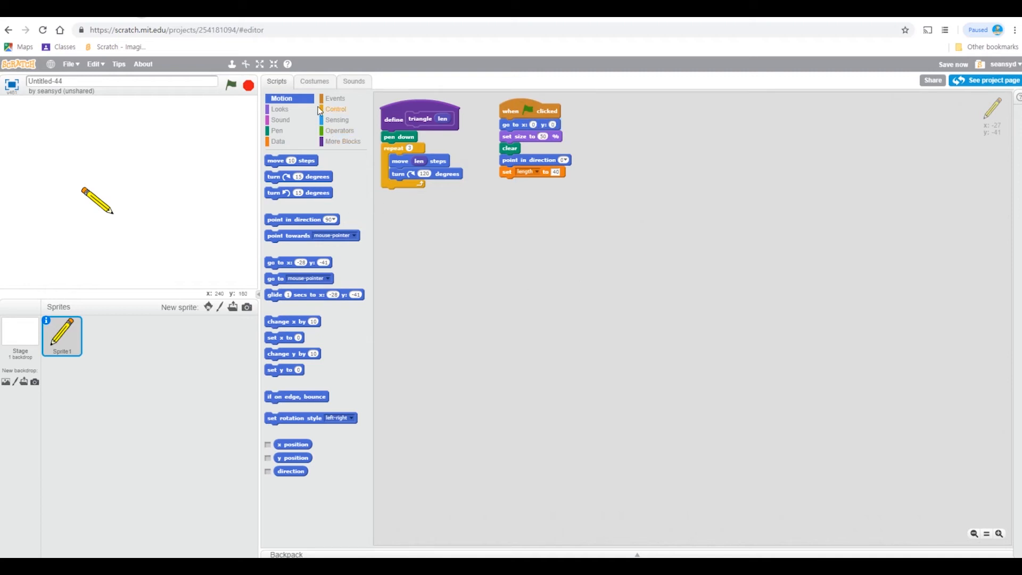
click(345, 142)
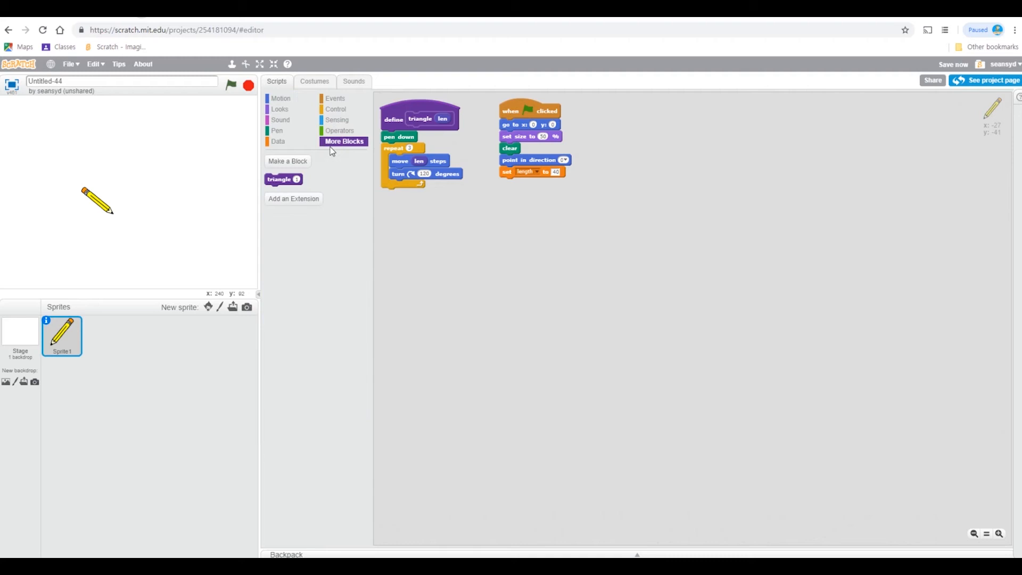
drag(282, 179, 528, 193)
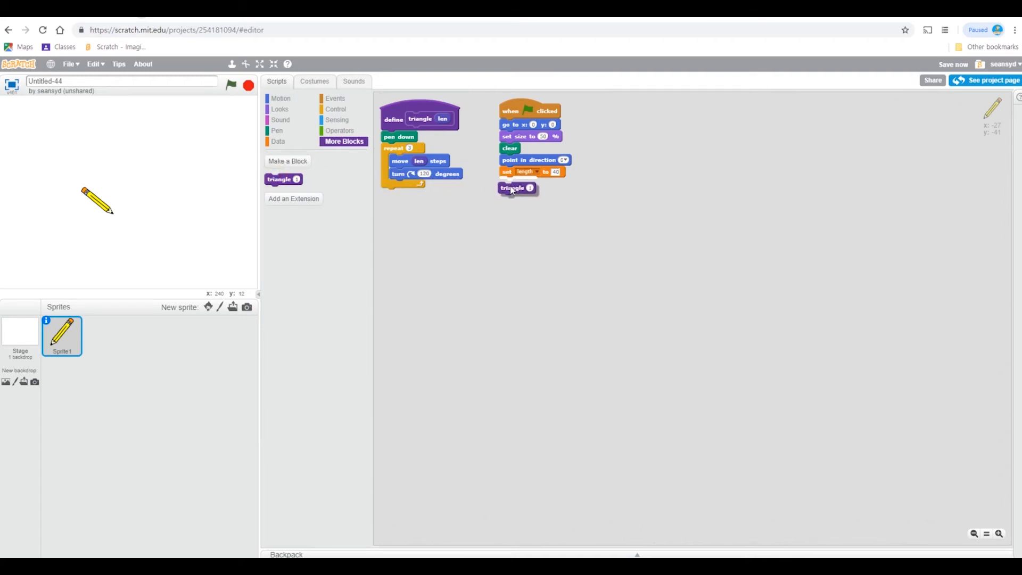
drag(517, 188, 580, 262)
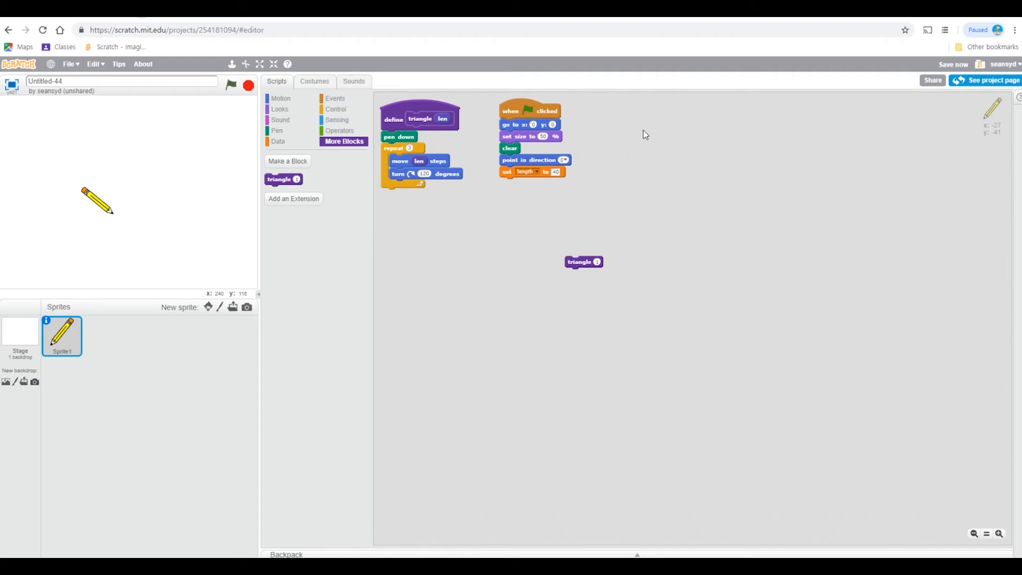
mouse_move(526, 281)
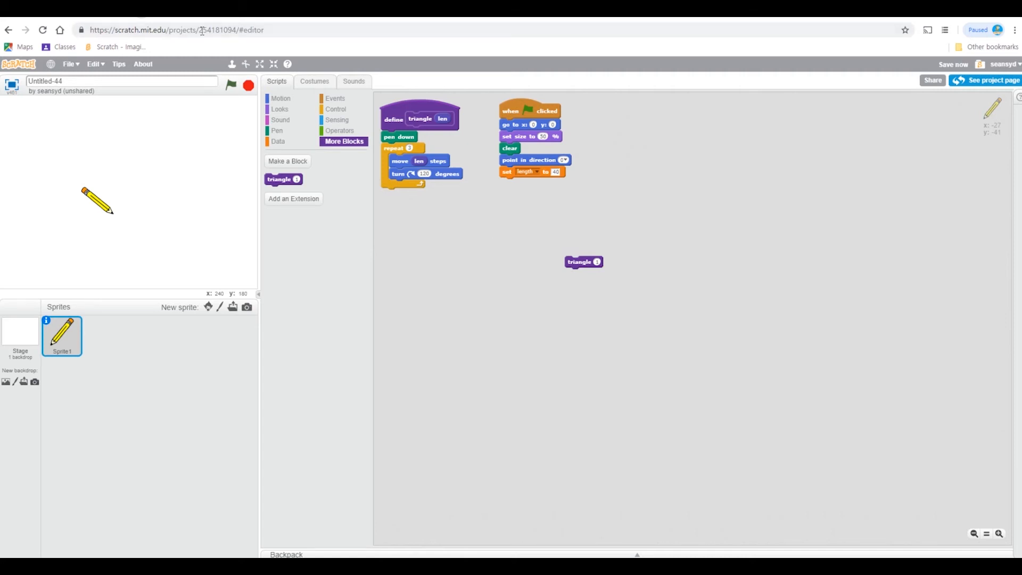
- Nest repeat 3 and repeat 6 around triangle, add change length by 40, and run
click(336, 109)
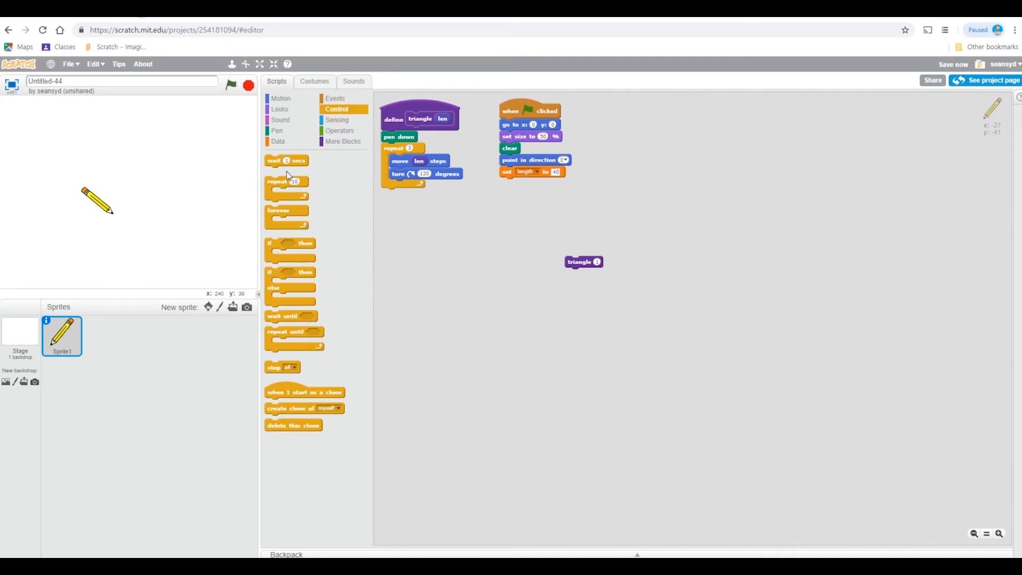
mouse_move(287, 177)
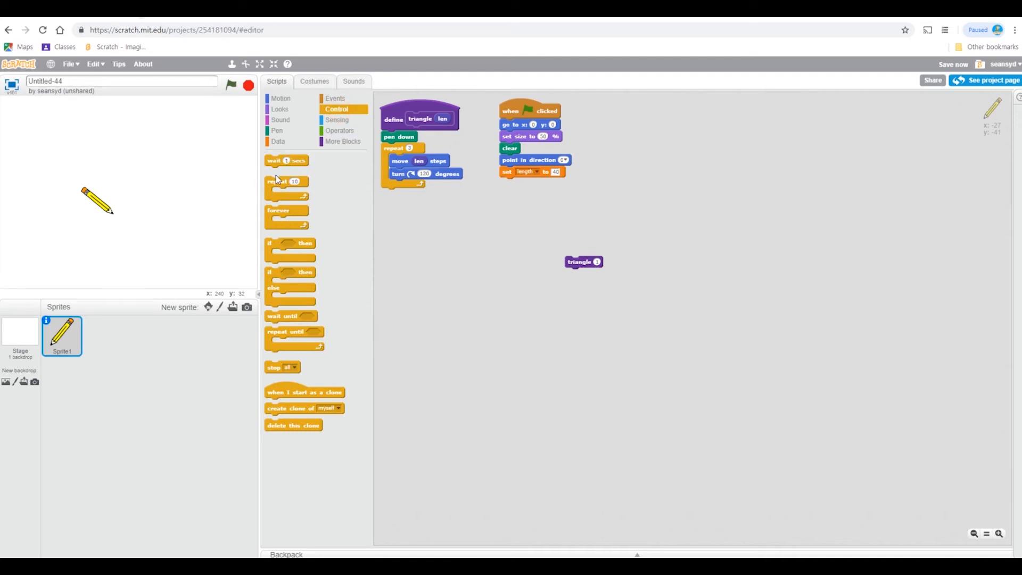
drag(287, 181, 541, 195)
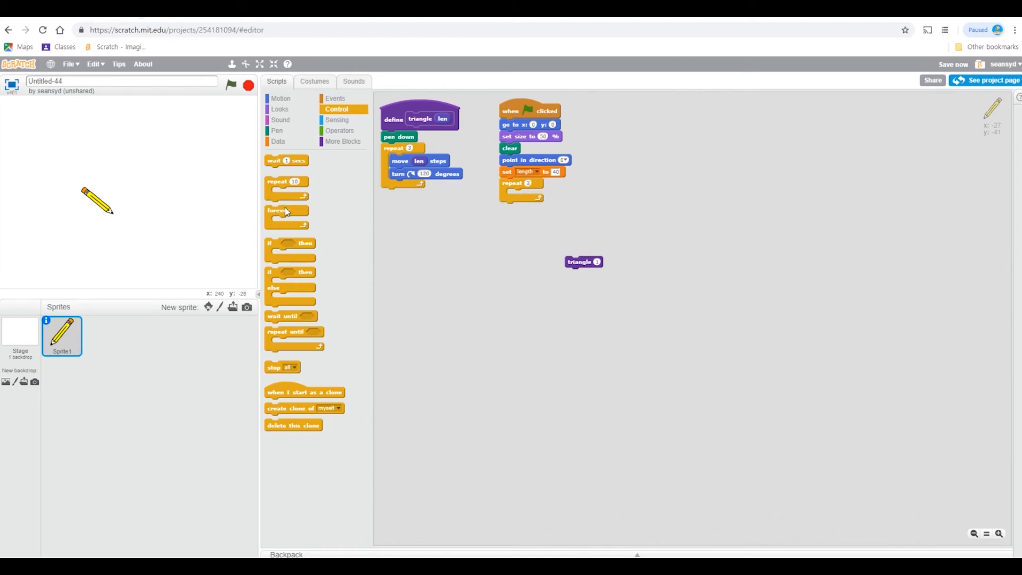
drag(285, 181, 525, 195)
text(6)
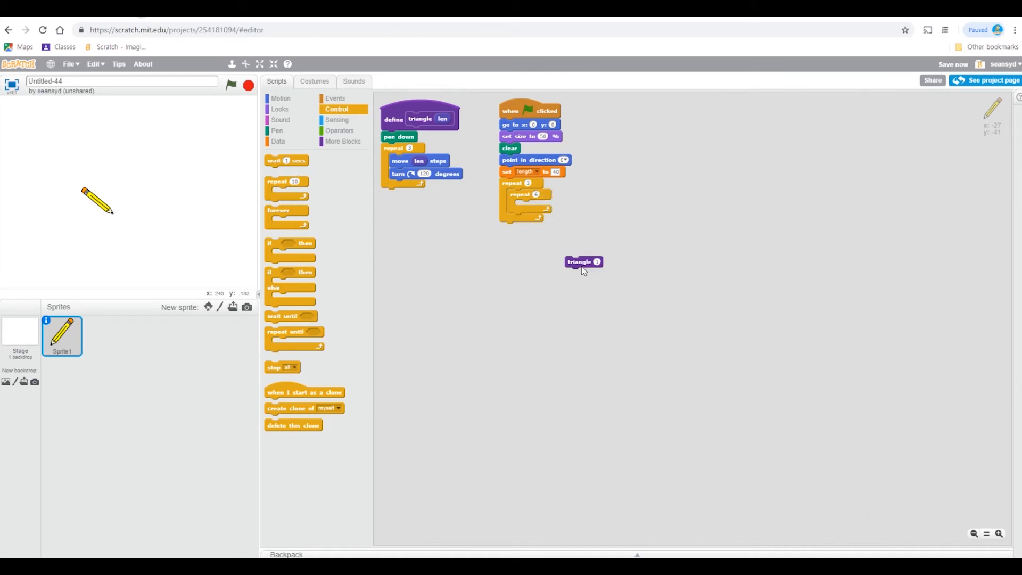
drag(584, 262, 530, 206)
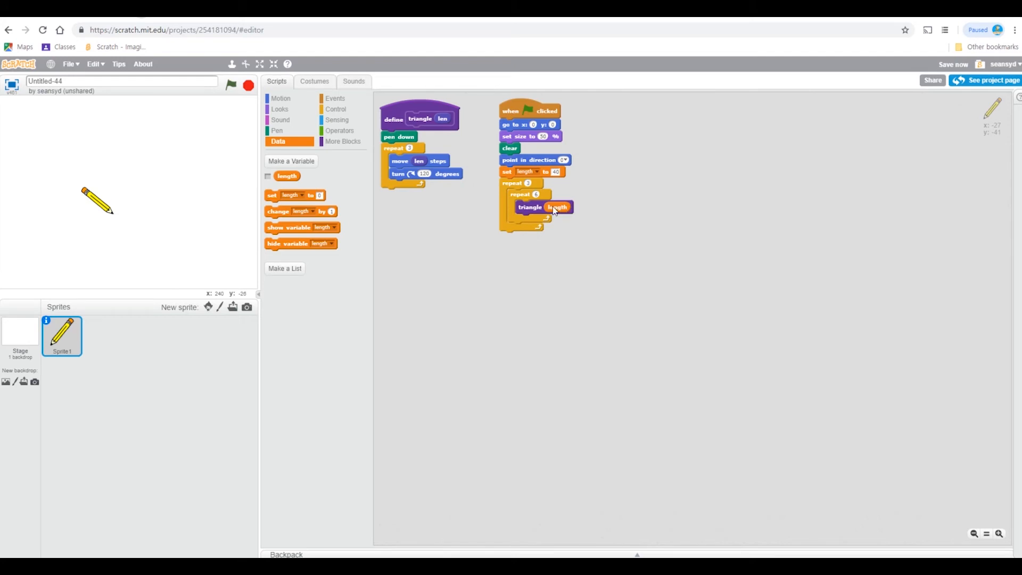
mouse_move(319, 157)
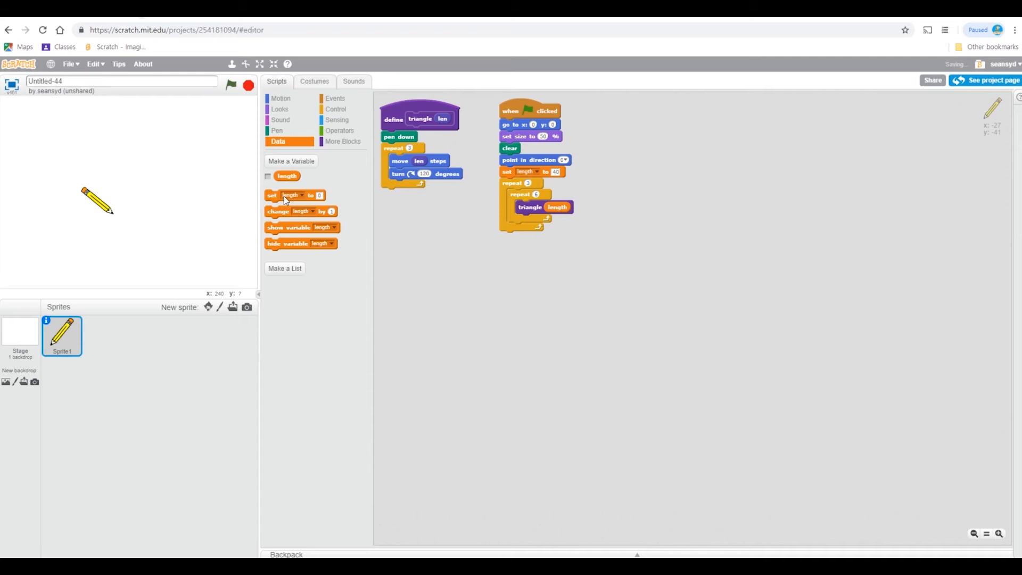
drag(301, 211, 544, 225)
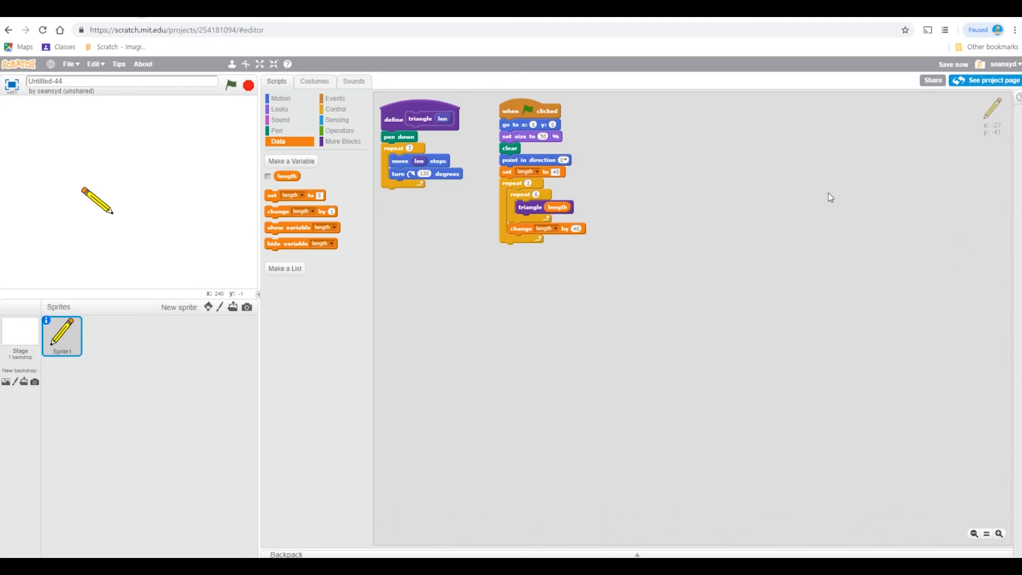
click(230, 85)
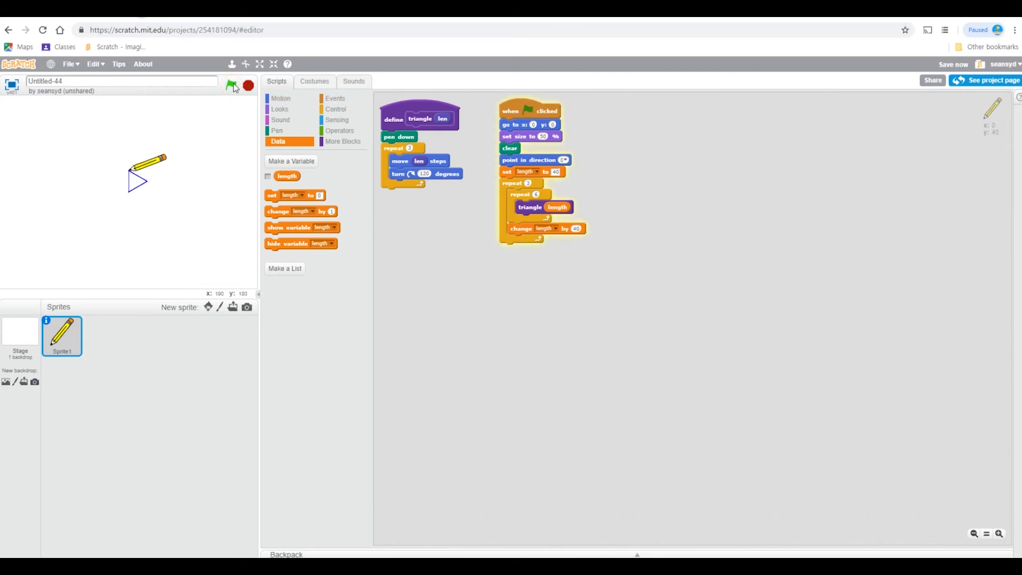
- Run the script, observe unrotated stacked triangles, and bring up the Motion blocks
click(230, 85)
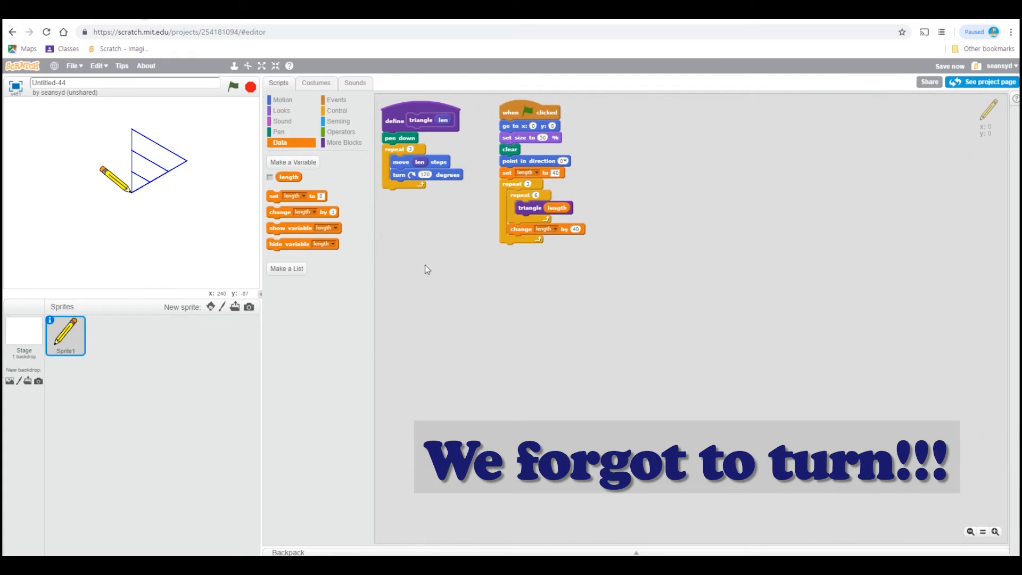
mouse_move(741, 163)
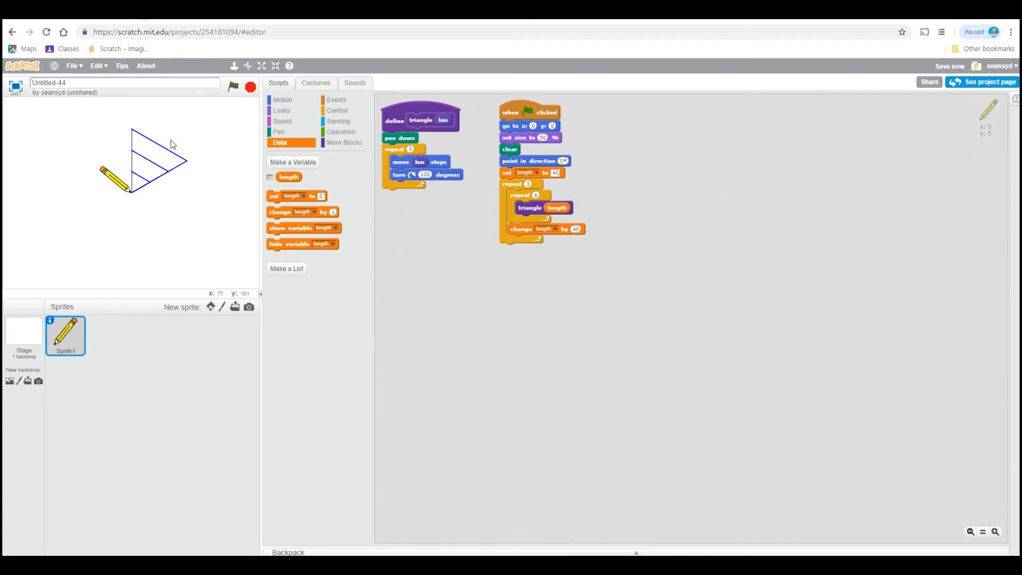
mouse_move(544, 229)
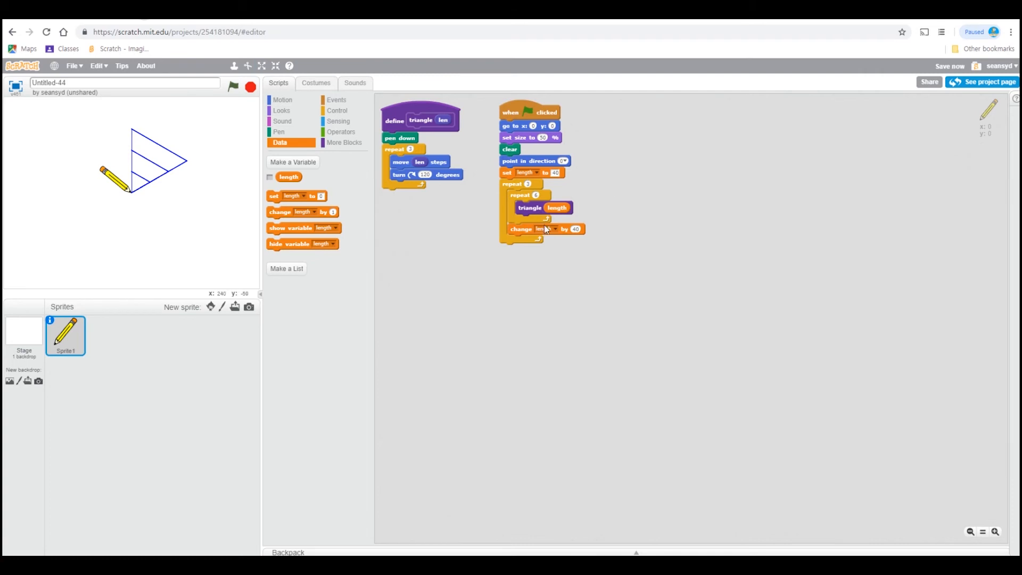
mouse_move(282, 110)
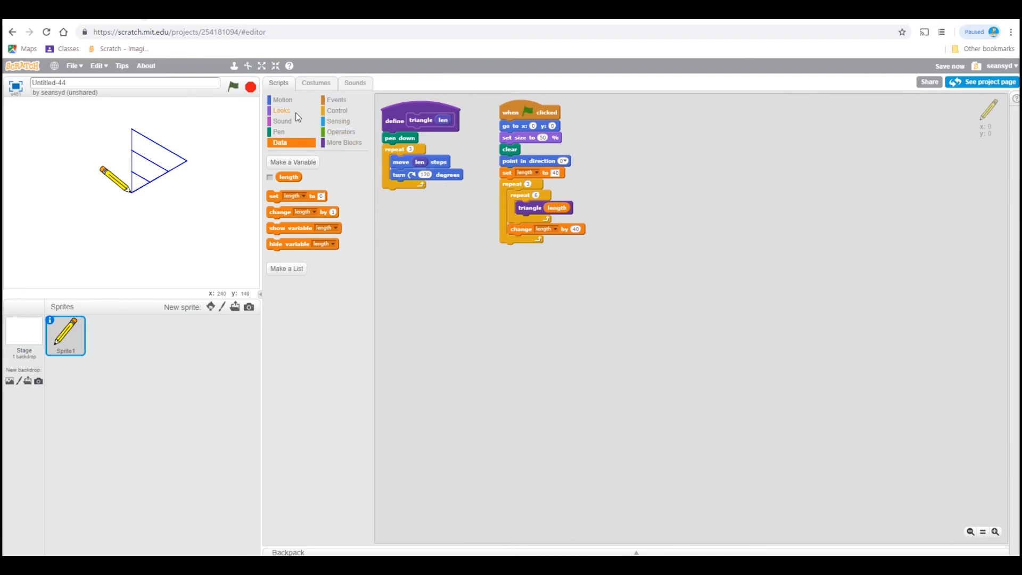
click(283, 100)
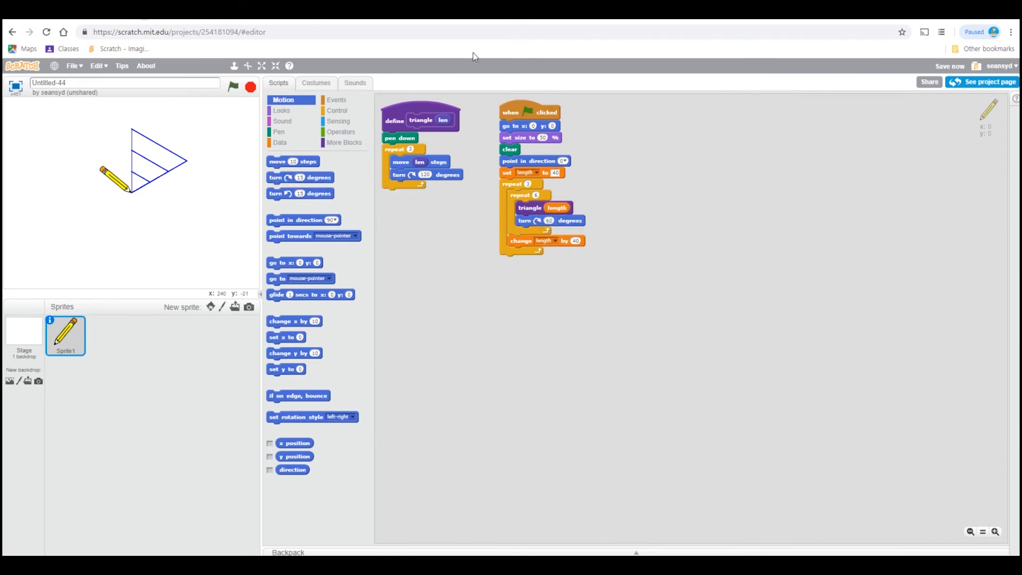
- Run the script with turn 60 degrees to draw the web, and raise the outer repeat count
click(235, 87)
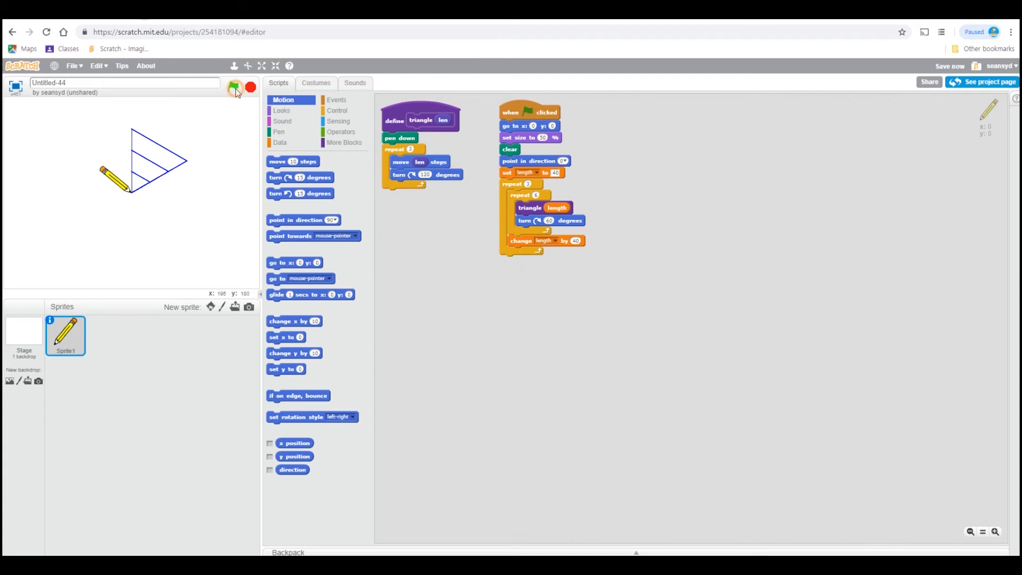
click(235, 87)
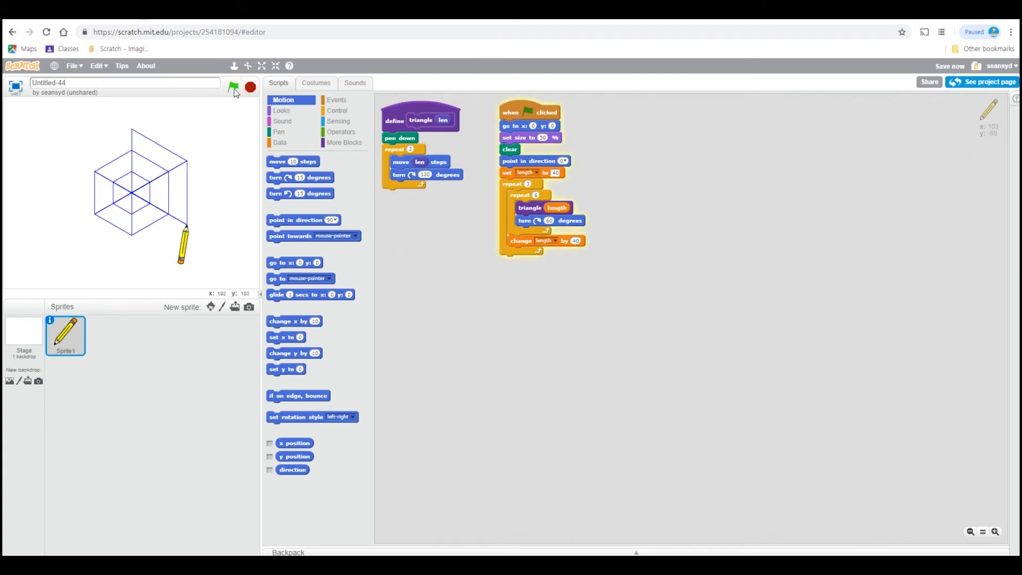
click(232, 87)
text(100)
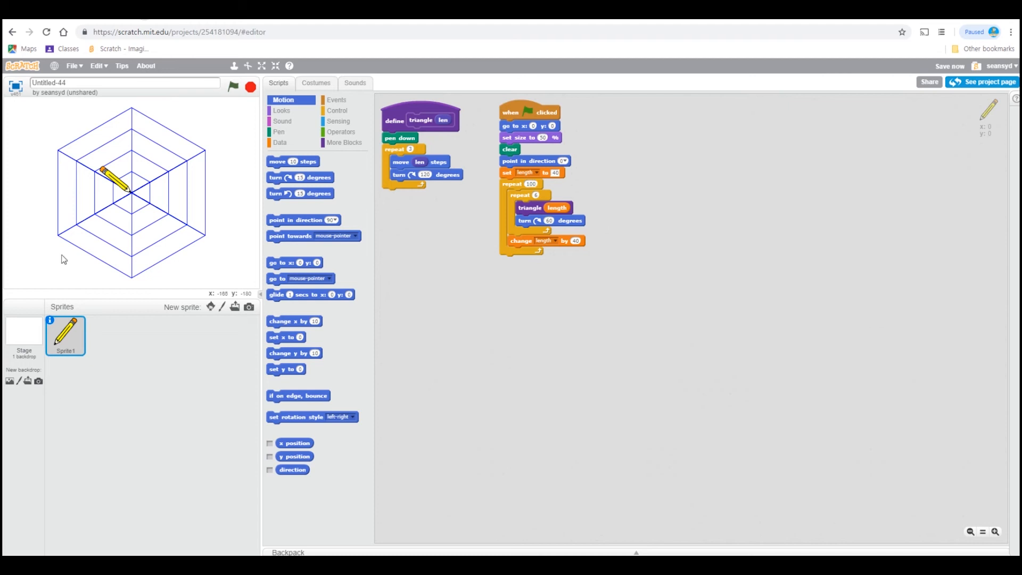
- Run and stop the web drawing while editing the starting length and growth values
click(233, 87)
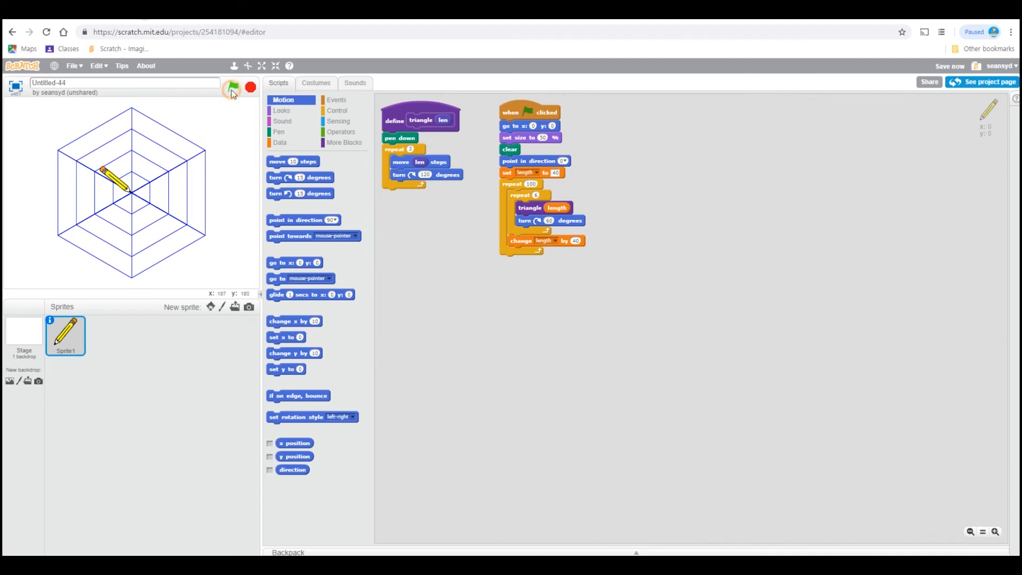
click(233, 86)
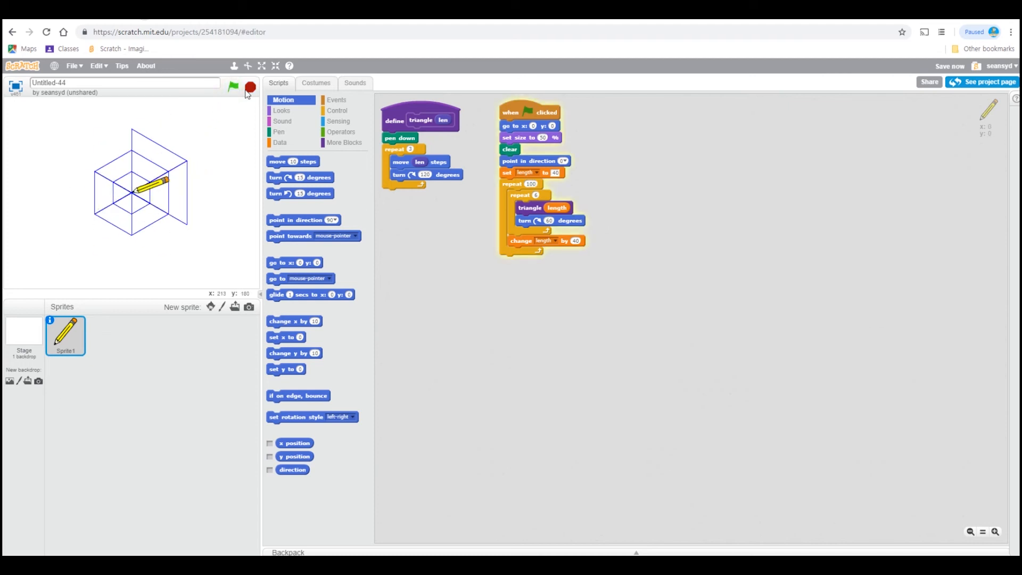
click(232, 87)
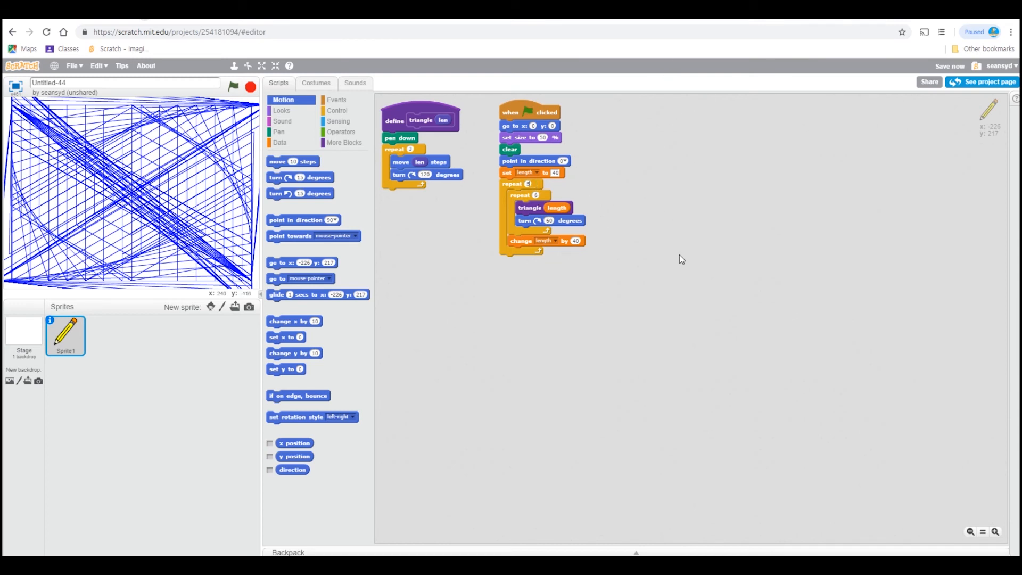
click(233, 87)
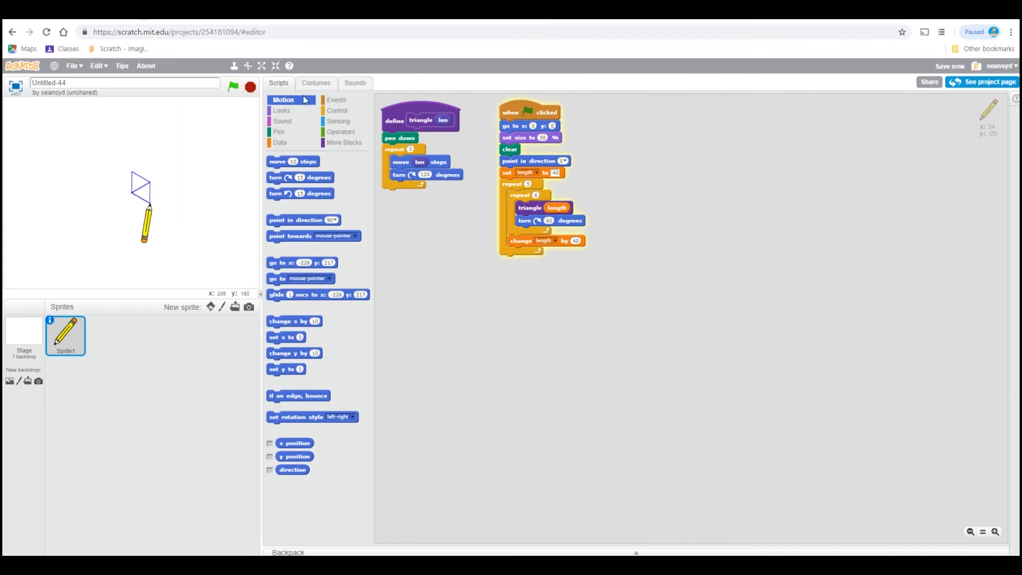
click(421, 120)
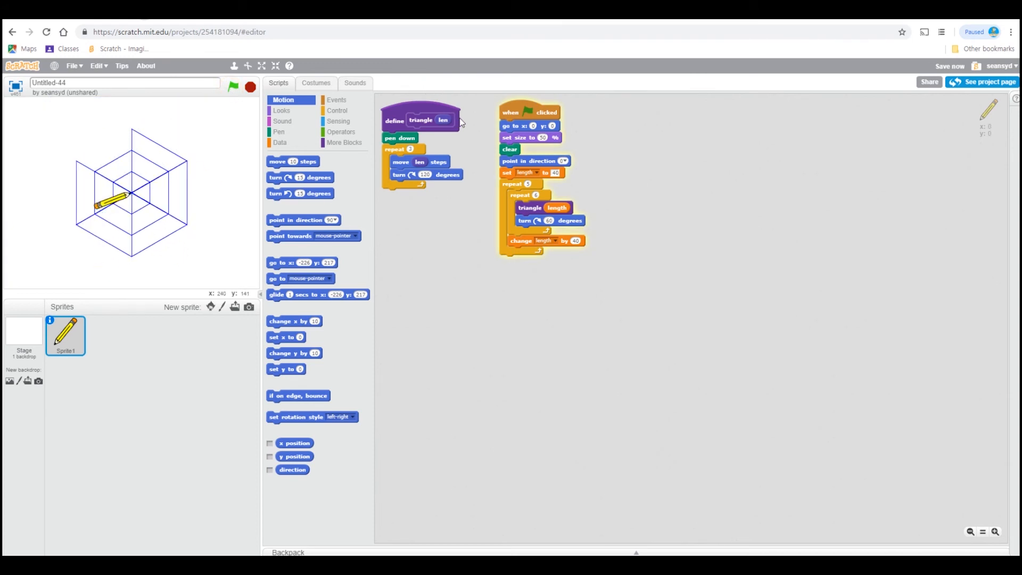
click(233, 86)
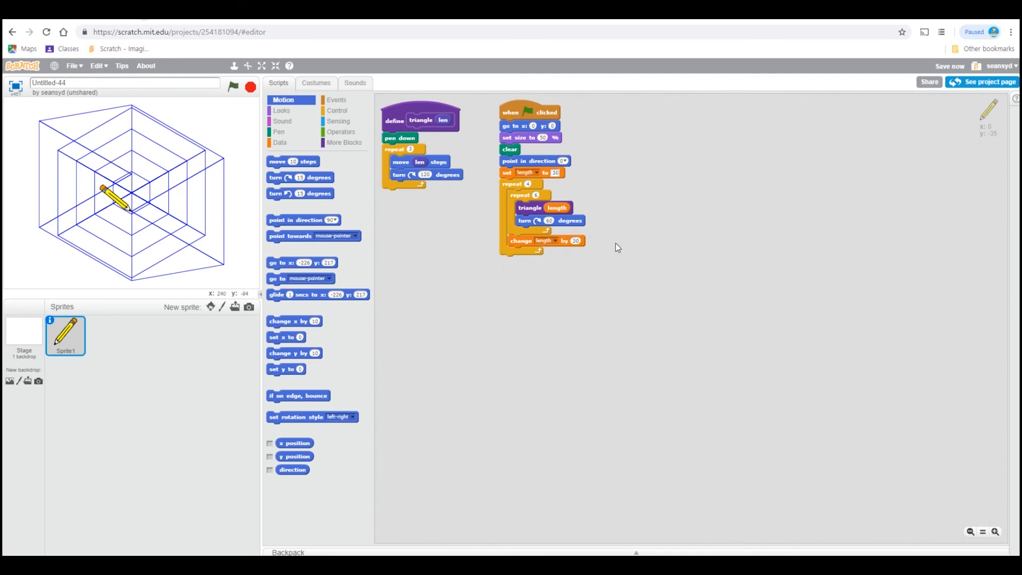
- Rerun and stop the updated script, starting length 1 and growing by 1
click(232, 87)
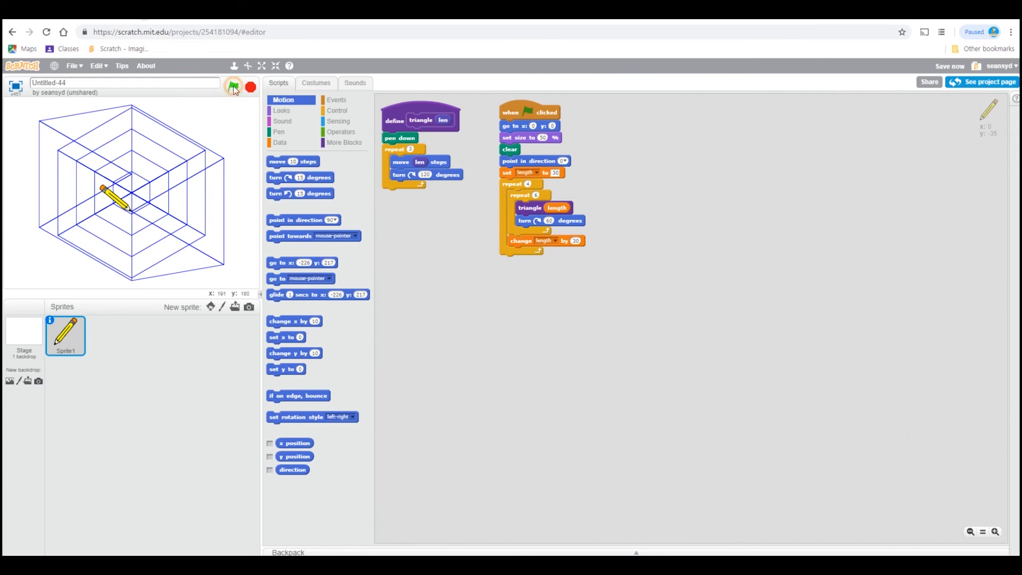
click(233, 86)
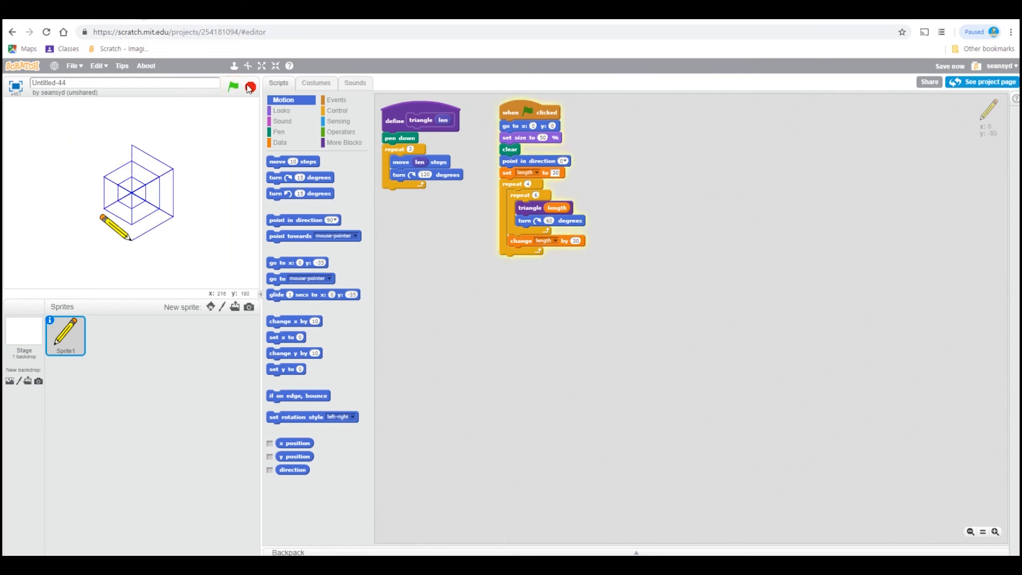
click(232, 86)
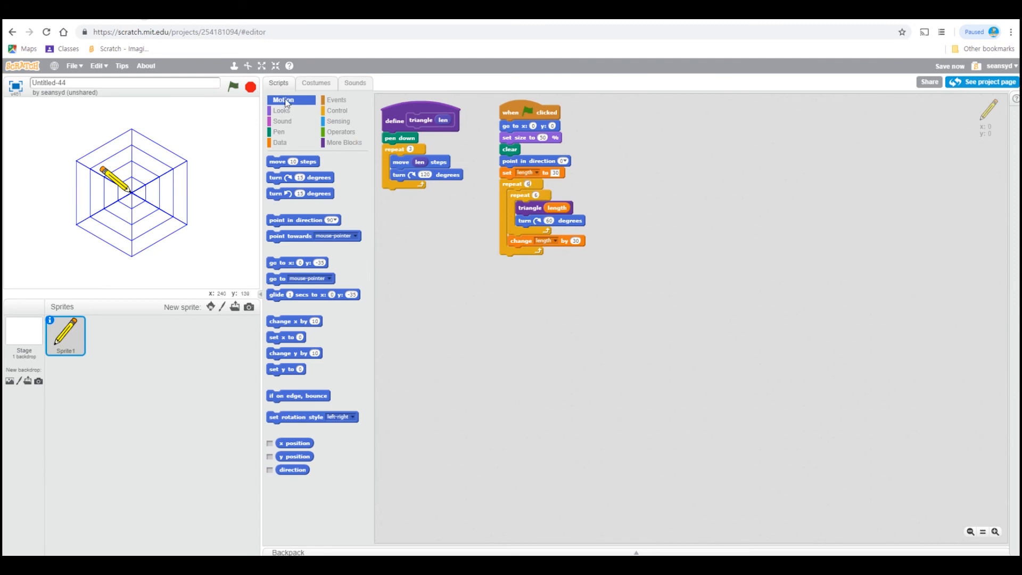
click(233, 85)
text(100)
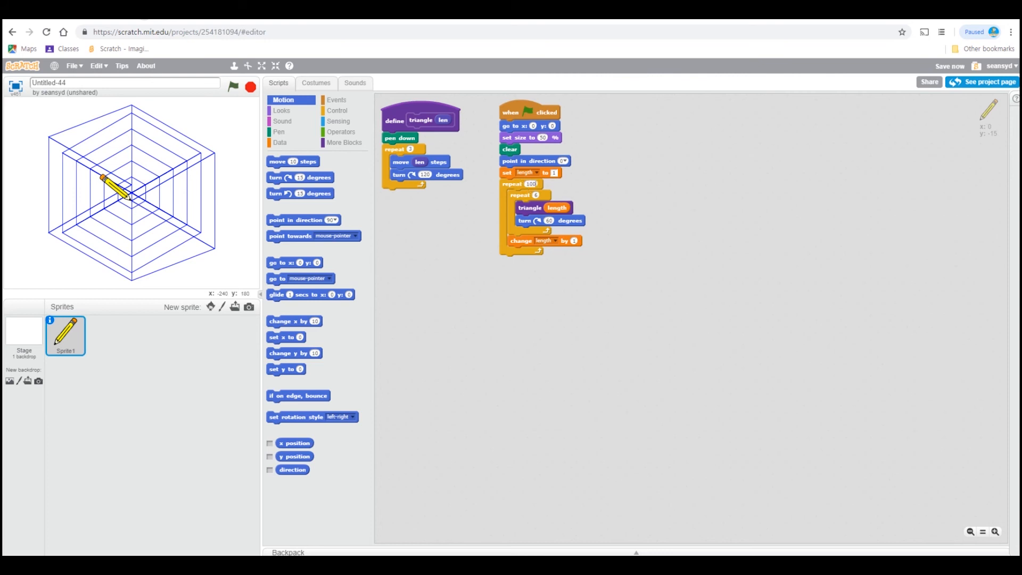
- Run a dense web with tiny length steps, then set the growth back to 40
click(247, 86)
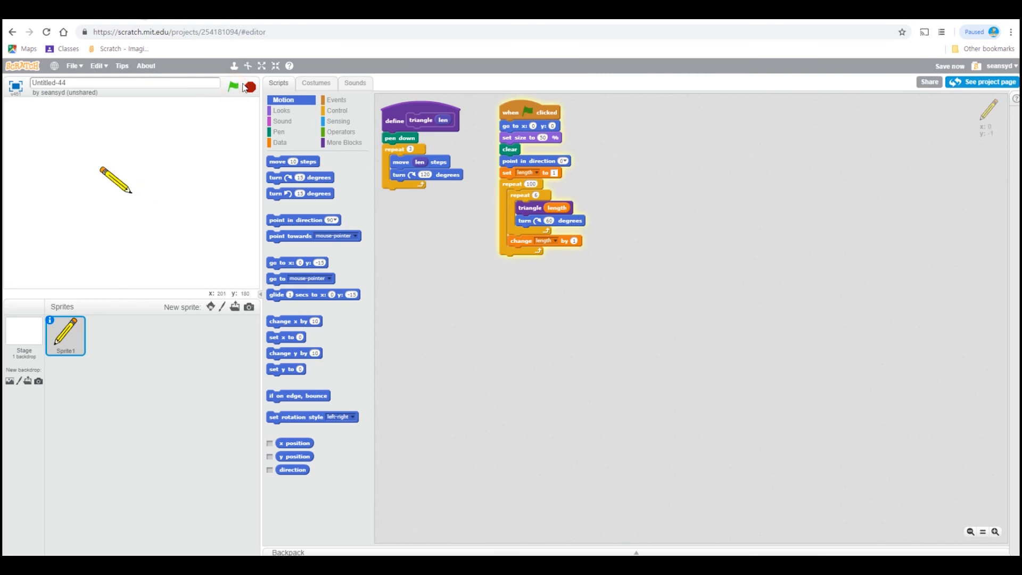
click(233, 85)
text(2)
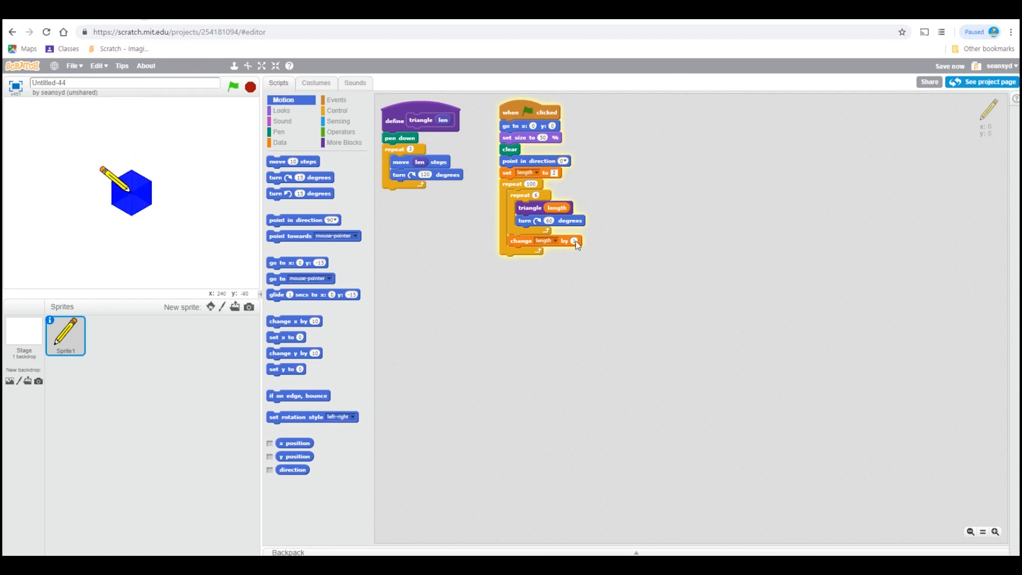
click(574, 241)
text(40)
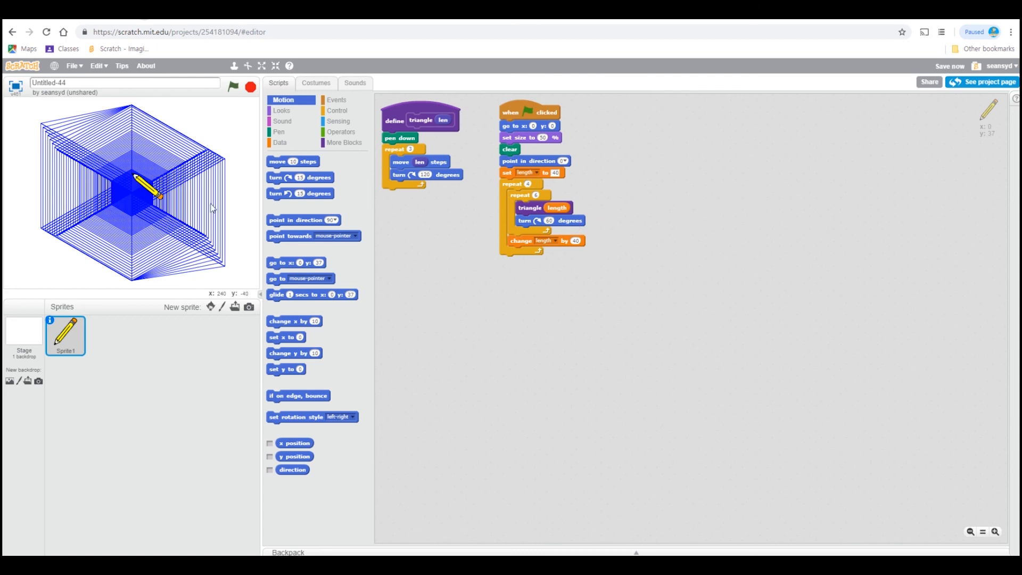
- Put a hide block first in the green-flag script and run it for a clean web
click(282, 110)
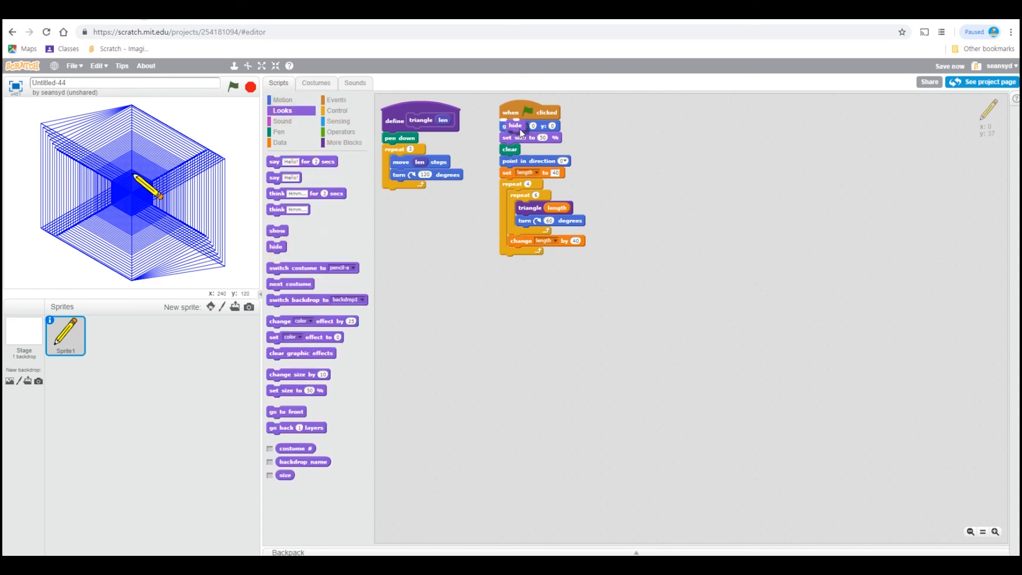
click(232, 87)
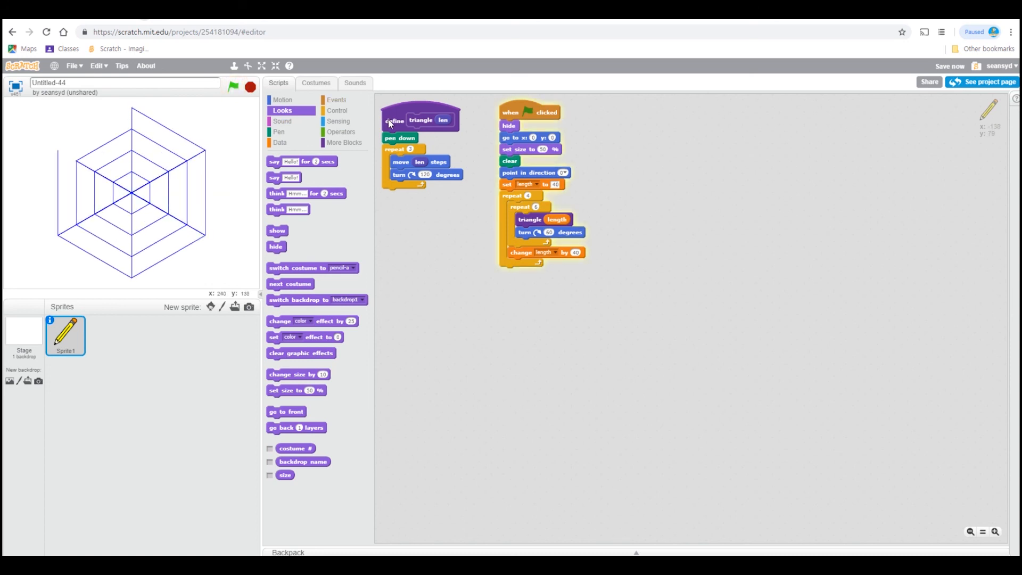
click(232, 86)
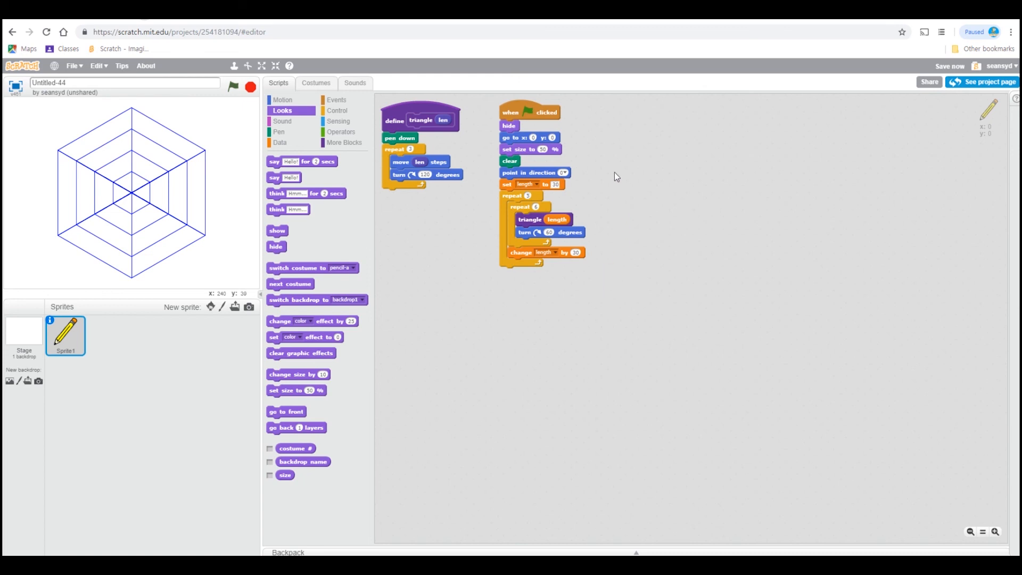
mouse_move(631, 113)
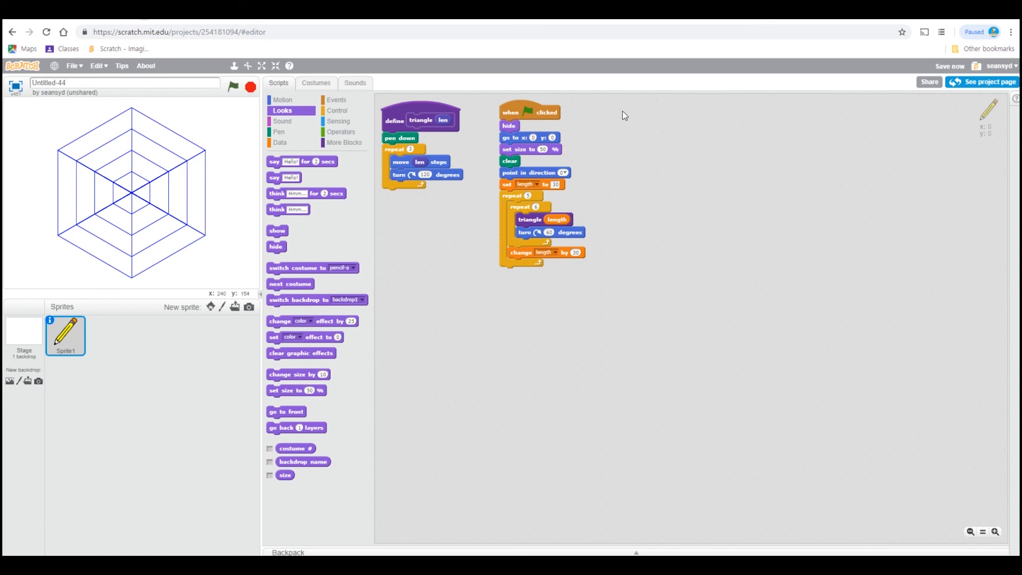
mouse_move(691, 233)
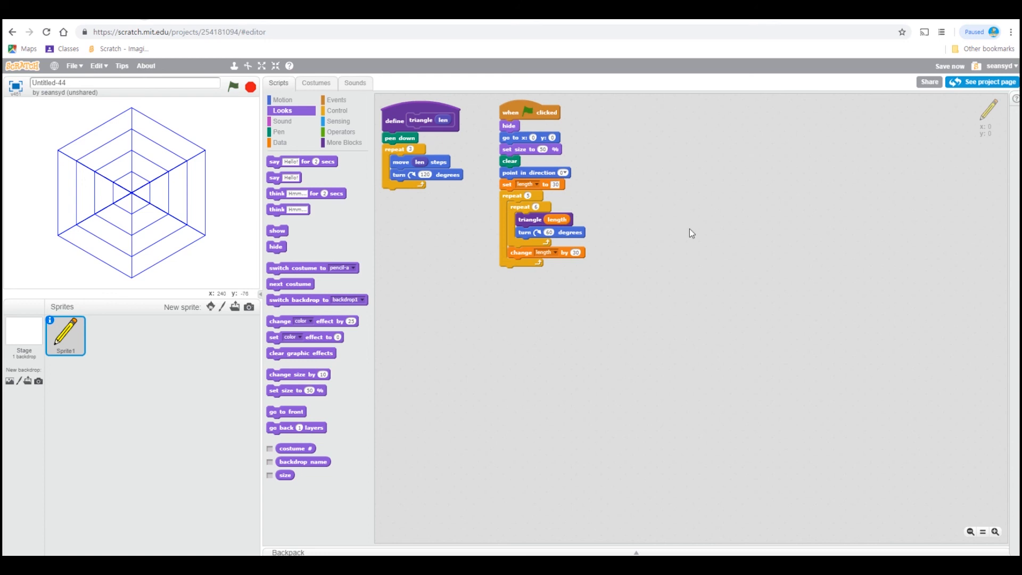